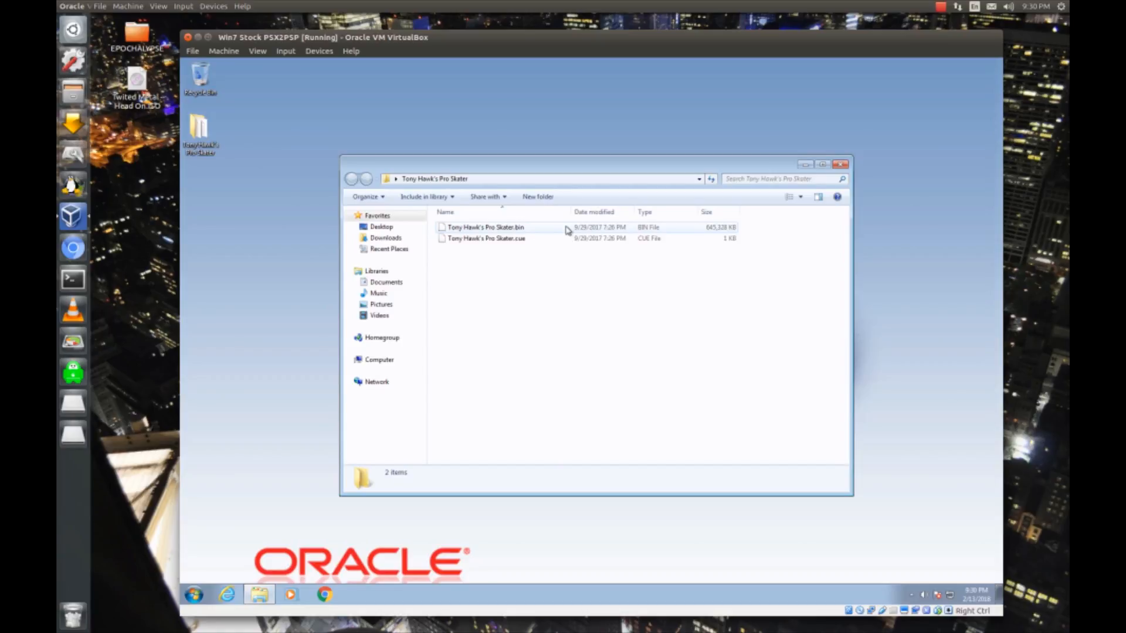
mouse_move(879, 155)
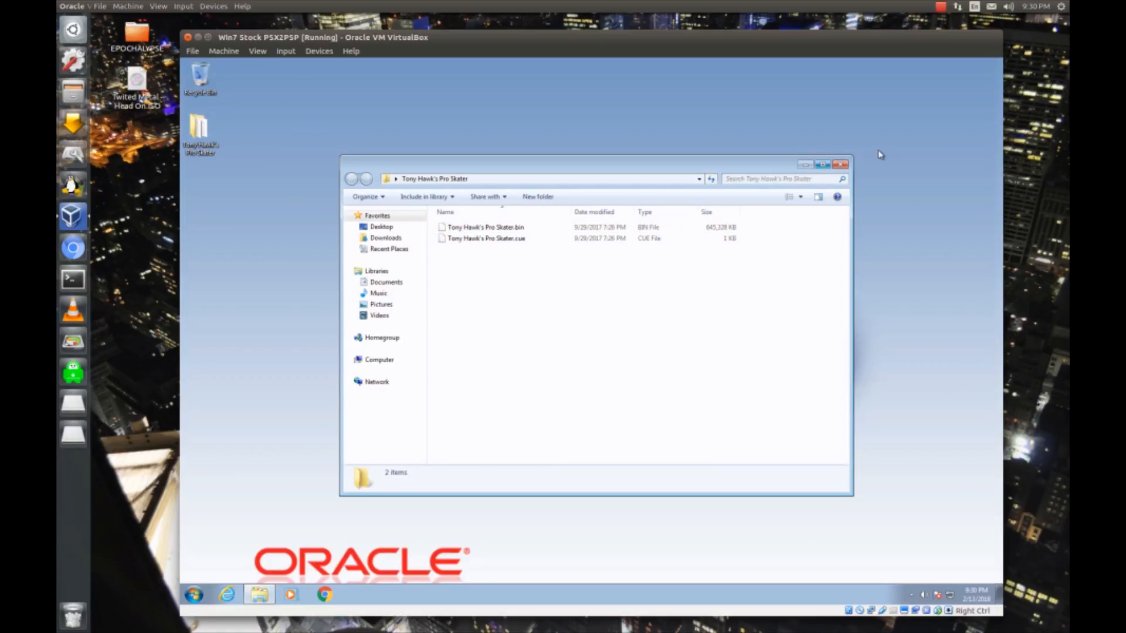
Close the Explorer window holding the Tony Hawk's Pro Skater .bin and .cue files.
left_click(841, 163)
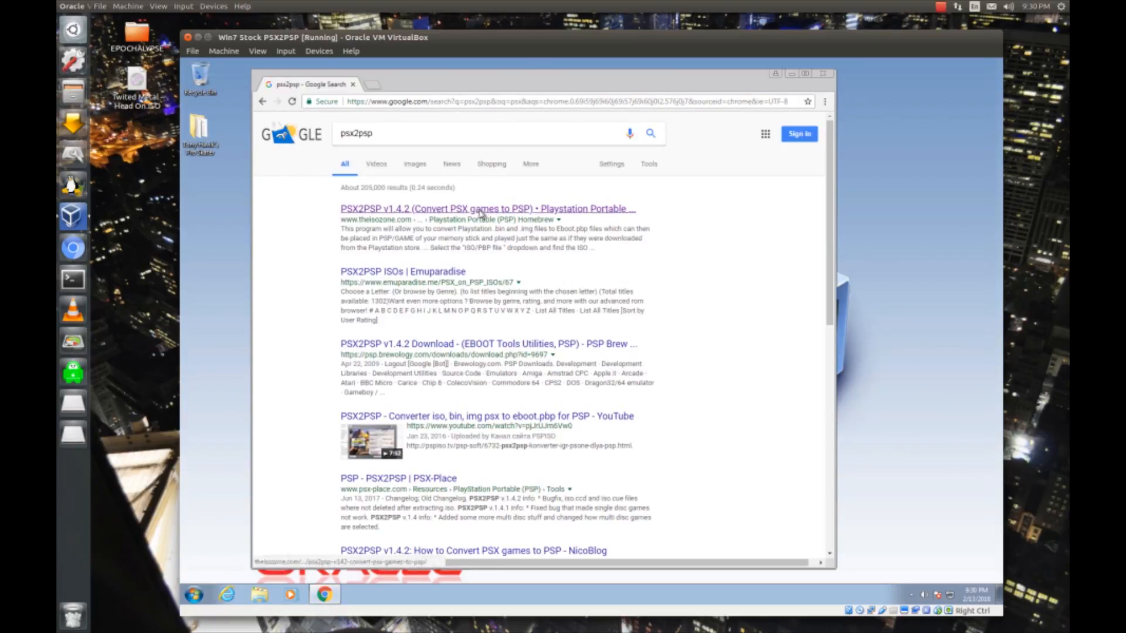
Open the theisozone PSX2PSP v1.4.2 page and its linked clean Base.pbp page.
left_click(486, 209)
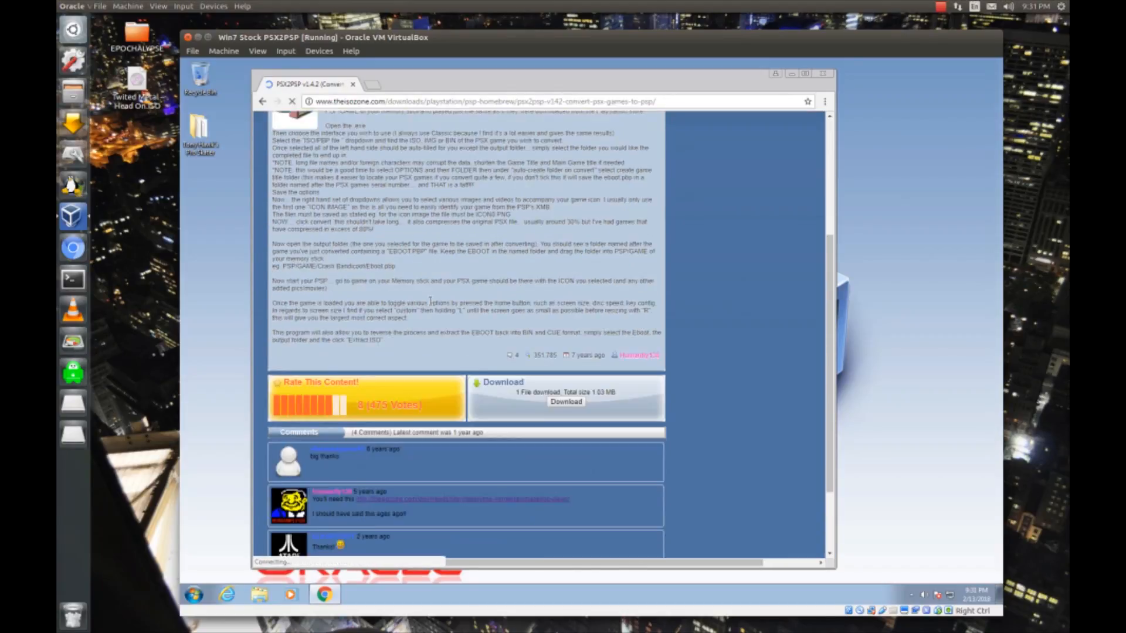
scroll("down", 3)
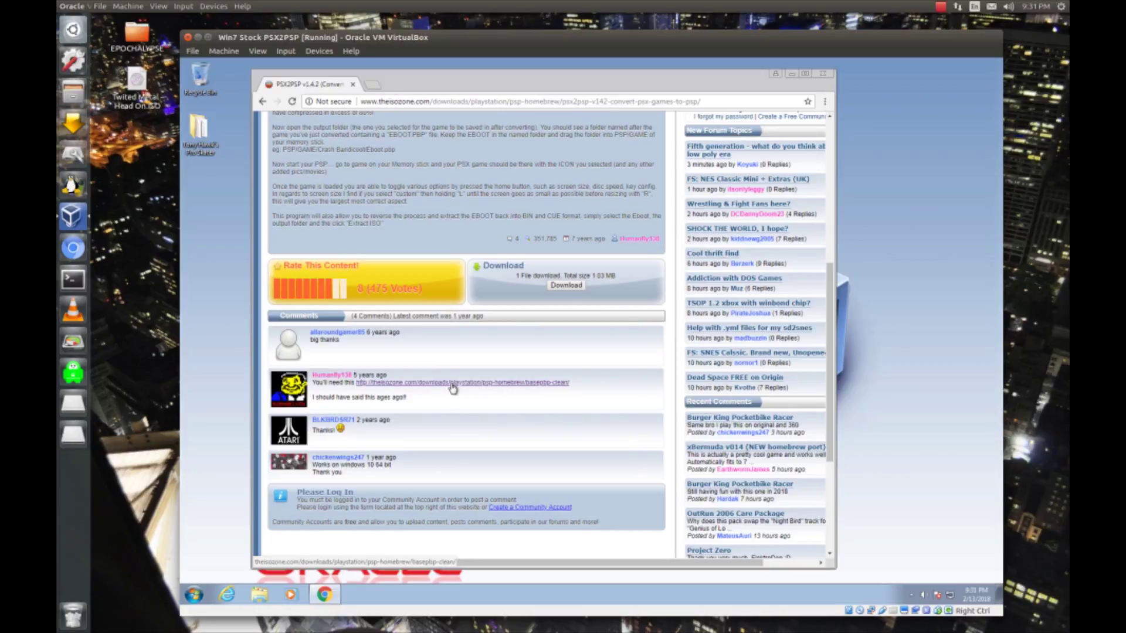
left_click(460, 382)
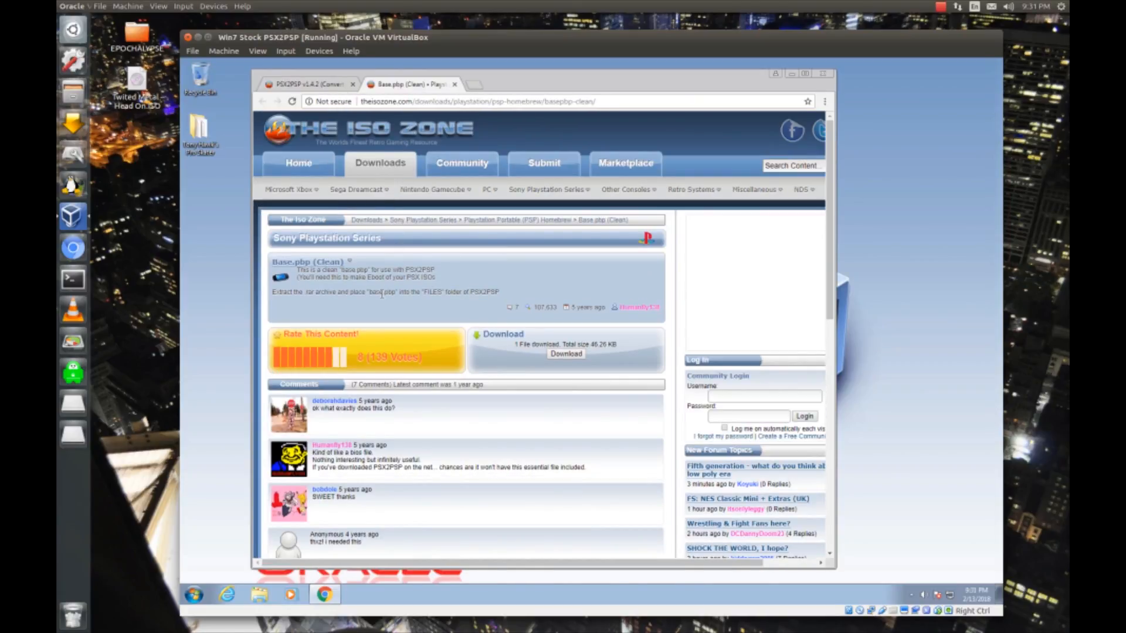
Launch PSX2PSP.exe from the PSX2PSPv1.4.2 folder in Downloads.
double_click(432, 291)
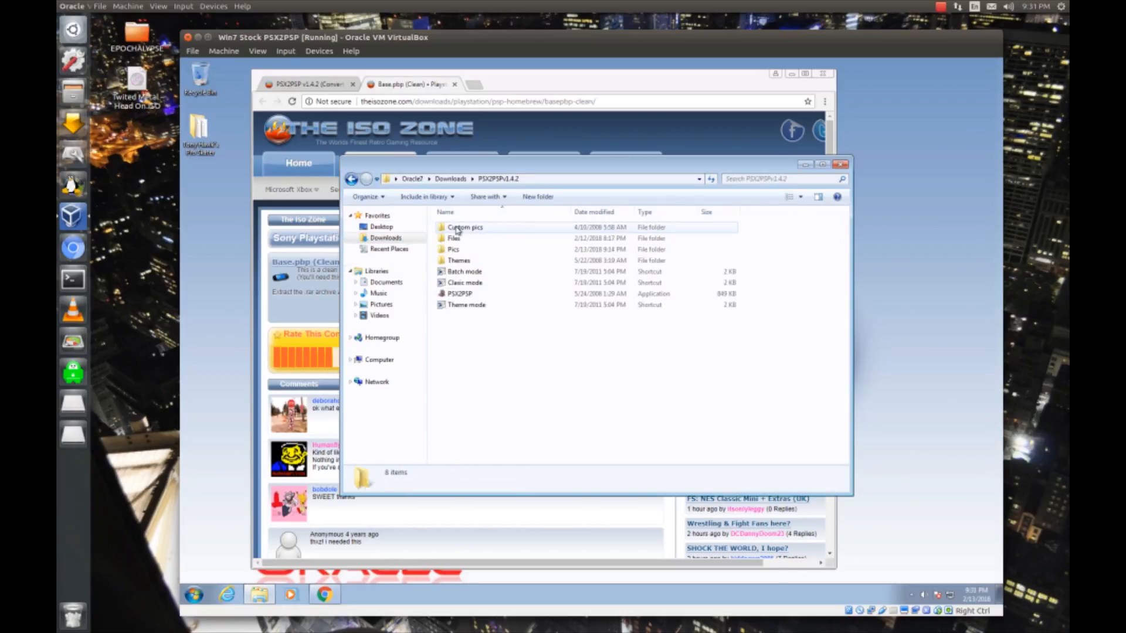
double_click(454, 238)
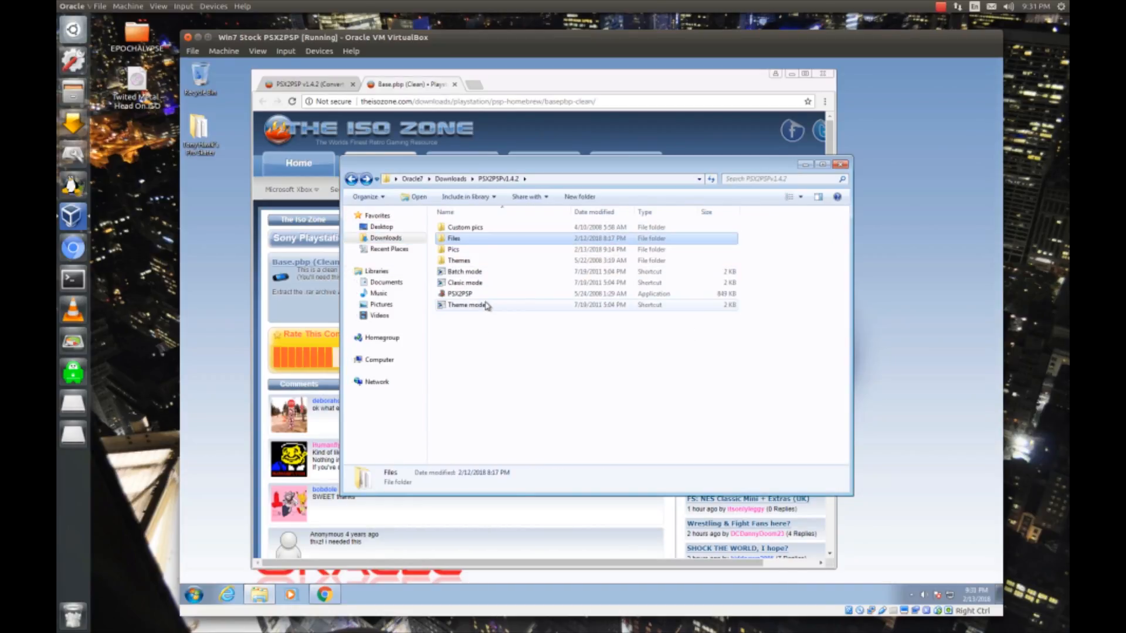
double_click(460, 294)
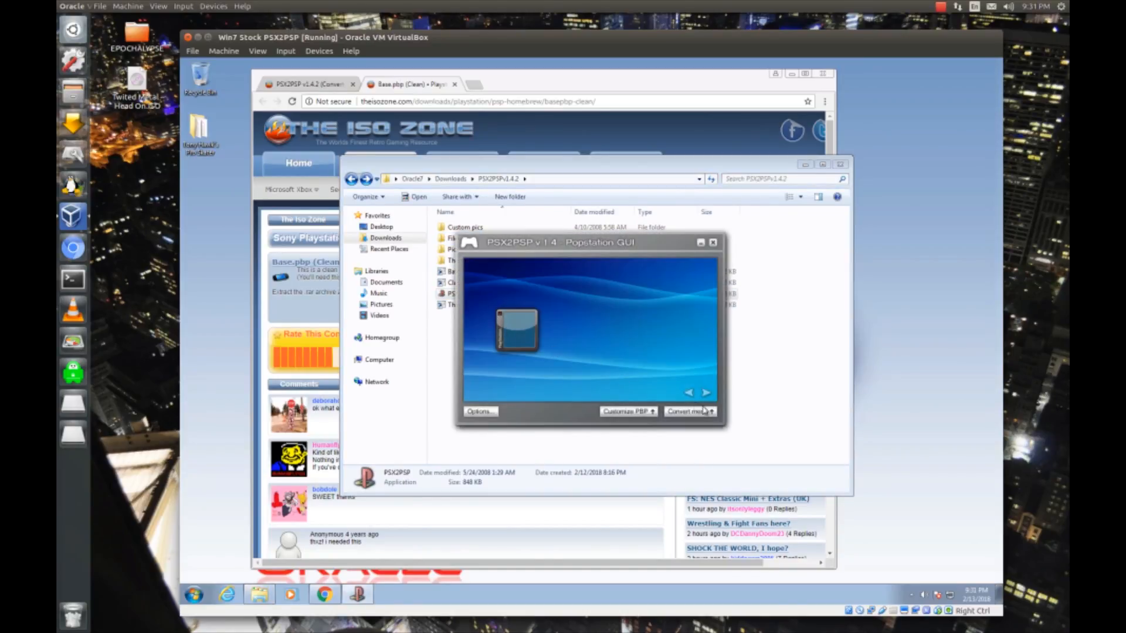
Load Tony Hawk's Pro Skater.bin as the source and output the PBP to Desktop.
left_click(688, 412)
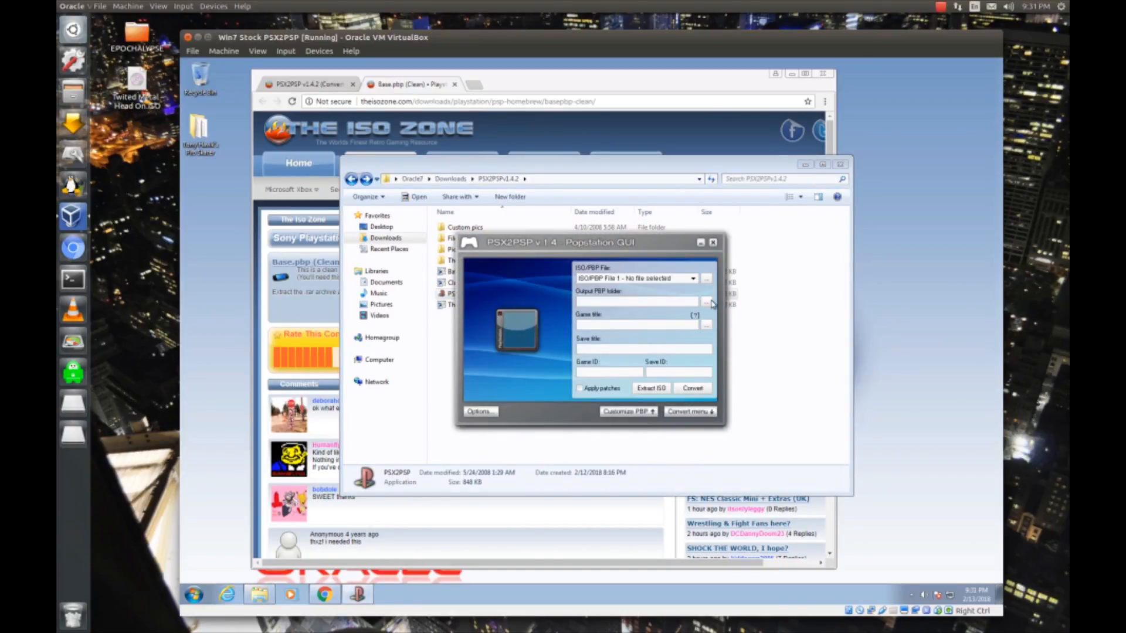
left_click(707, 279)
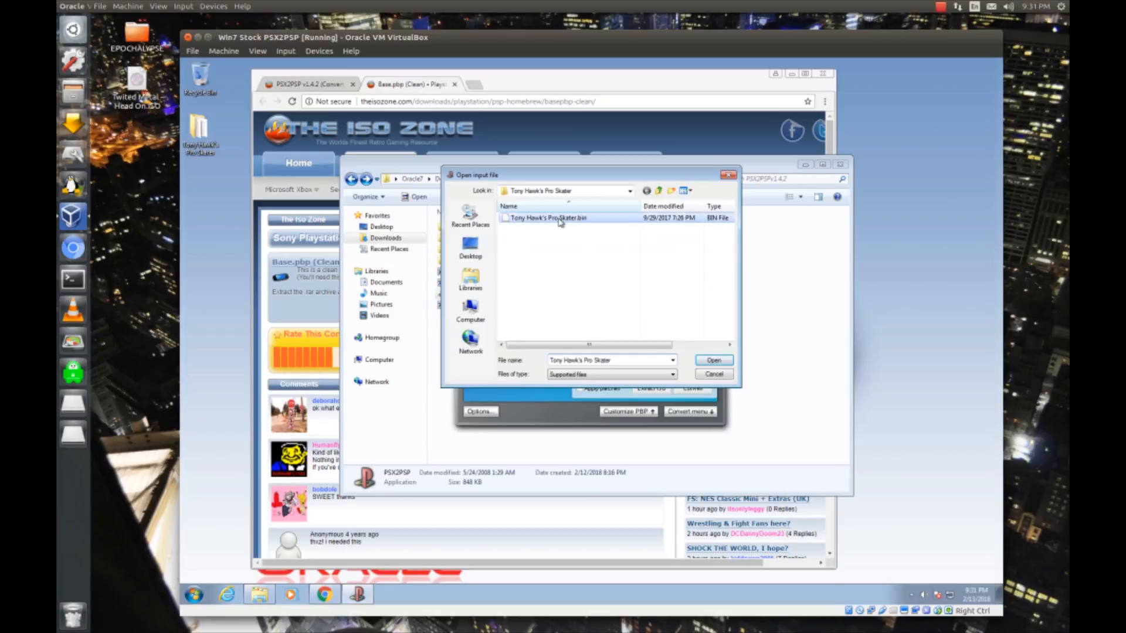
left_click(712, 359)
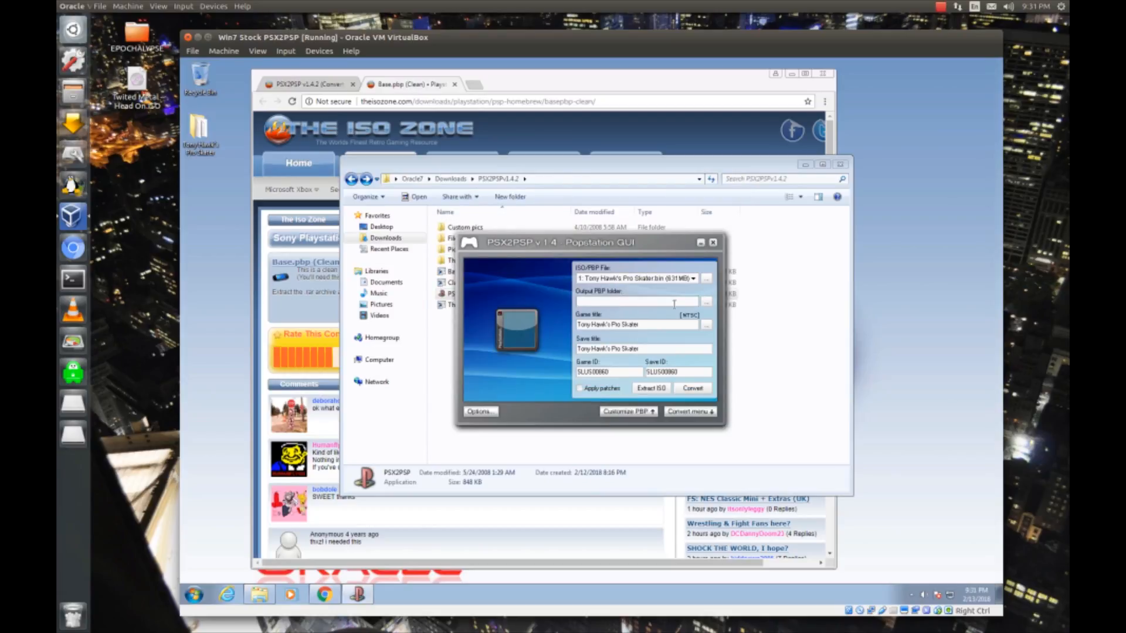
left_click(706, 303)
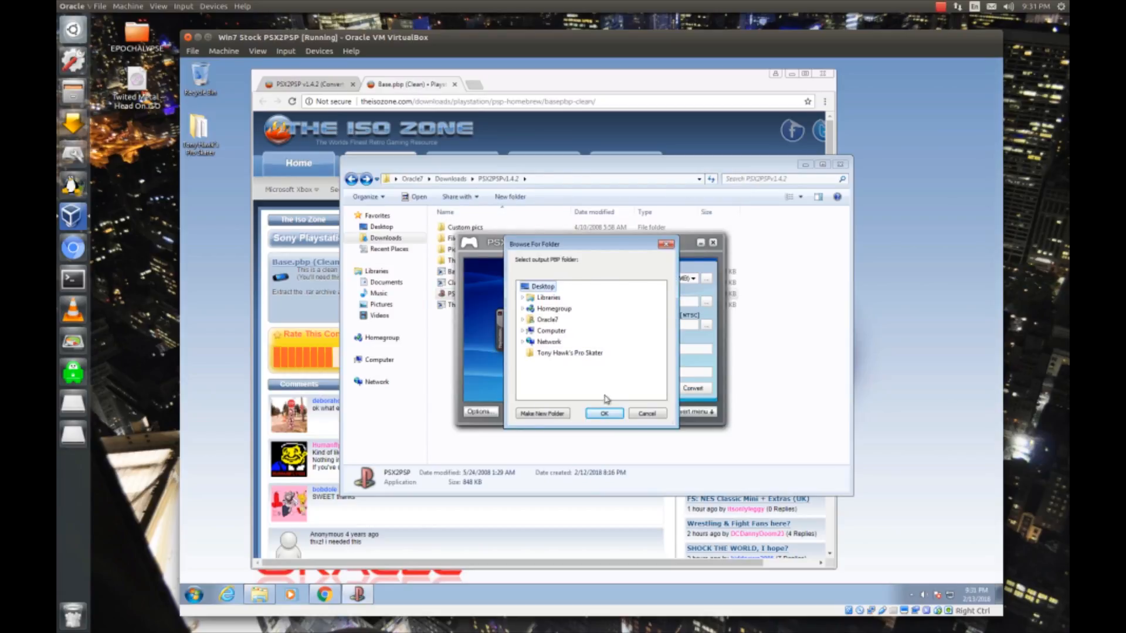
left_click(604, 413)
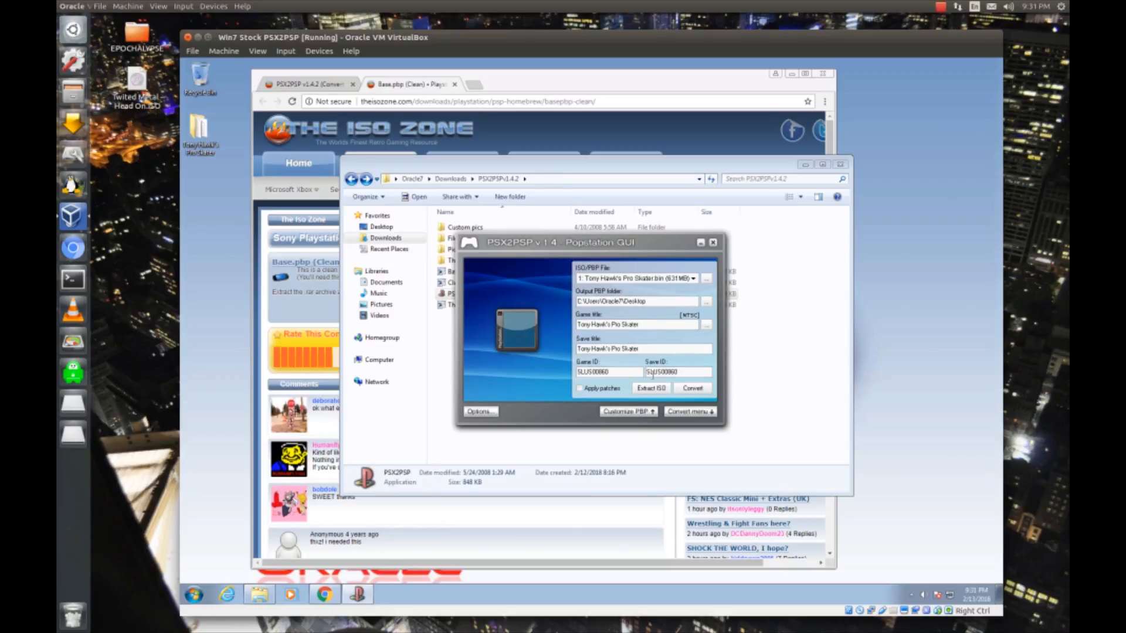
left_click(706, 278)
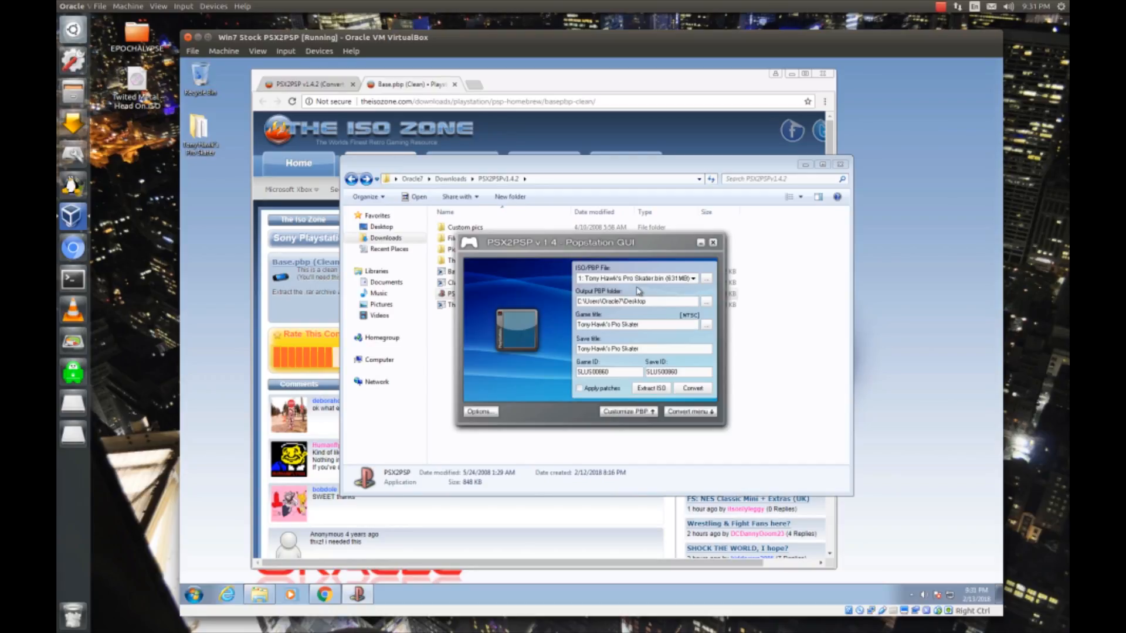
left_click(689, 412)
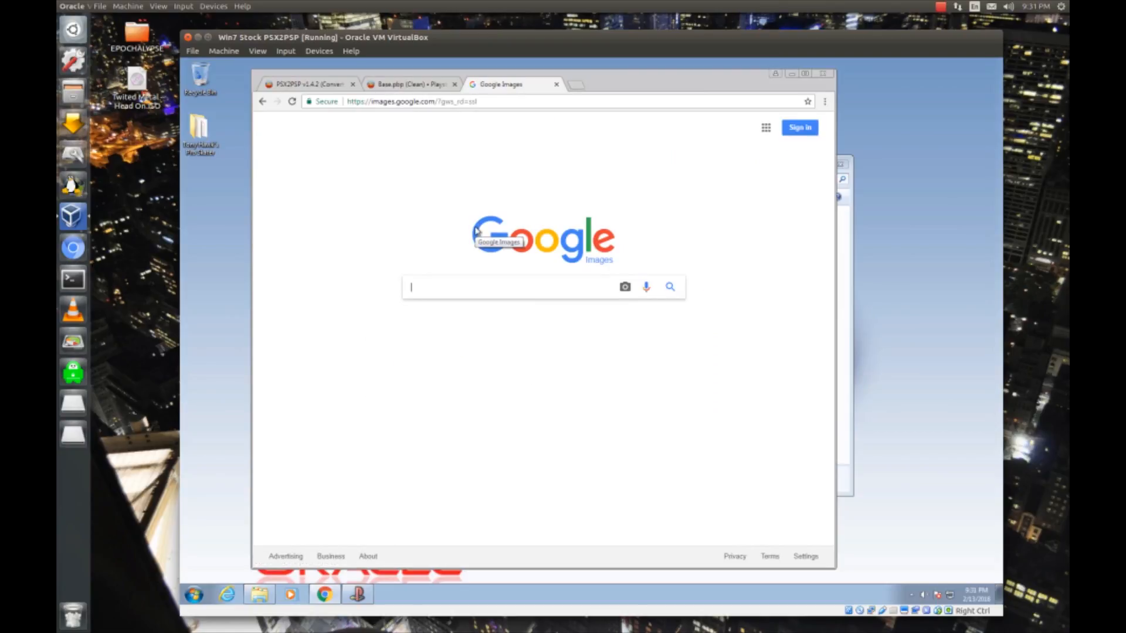
Search Google Images for 'tony hawks pro skater p'.
type("tony hawks")
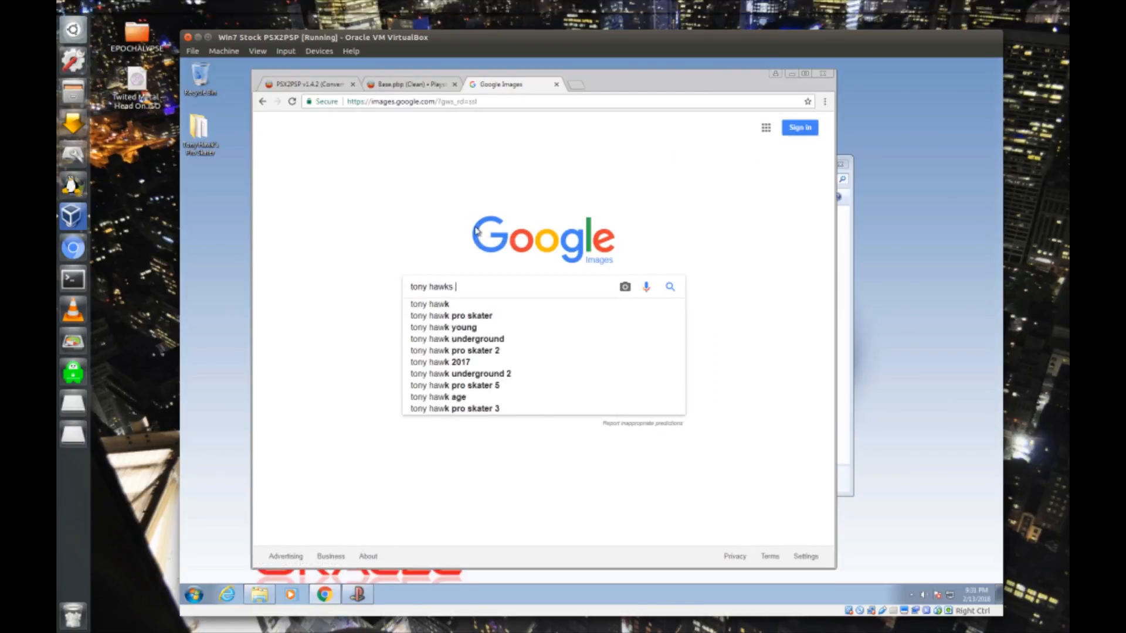
type("pro s")
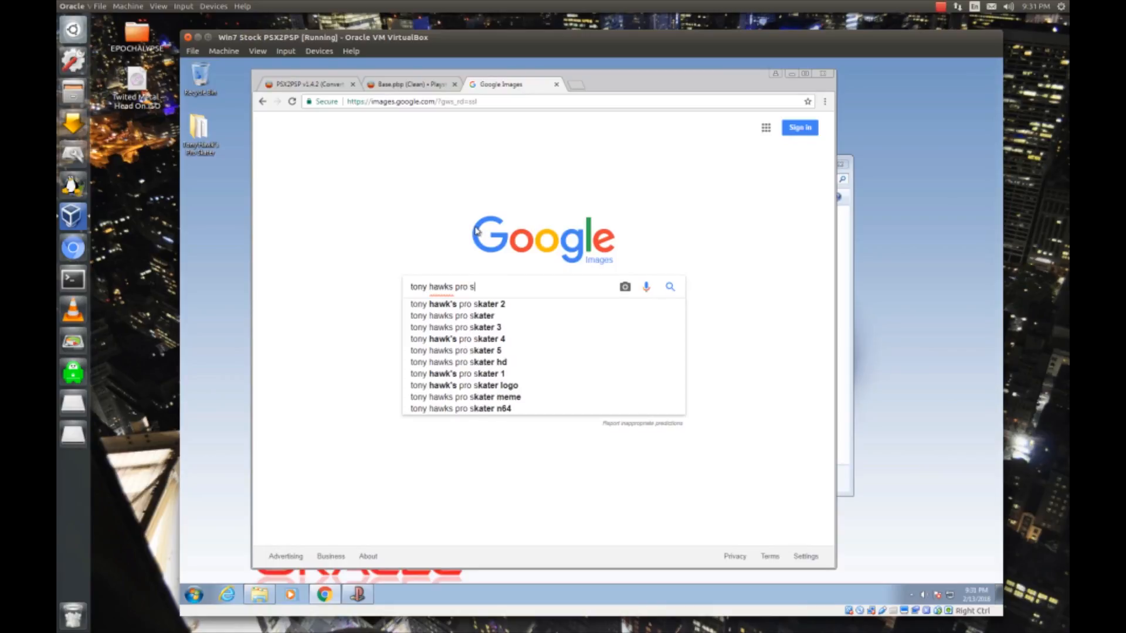
type("kater p")
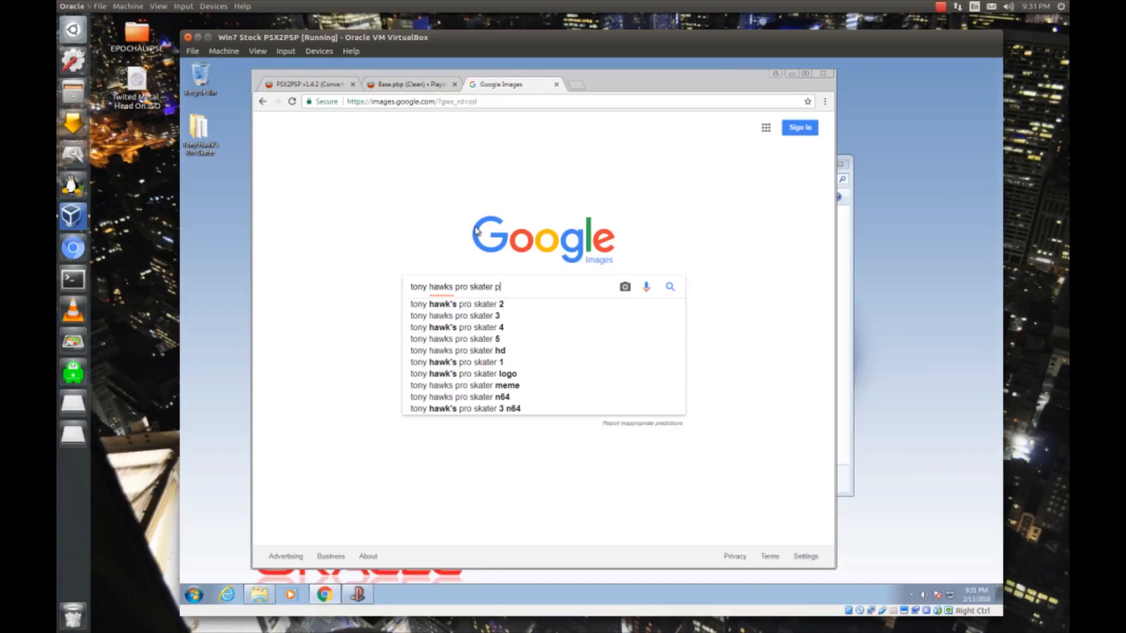
key("Return")
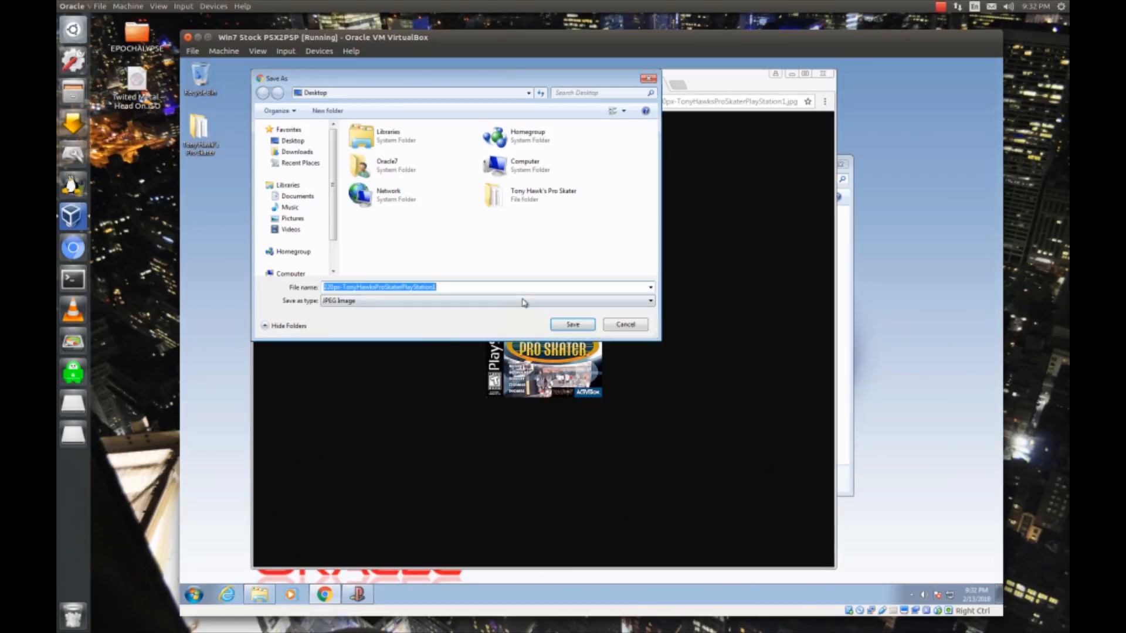
Save a cover image and an in-game screenshot to the Desktop.
left_click(572, 324)
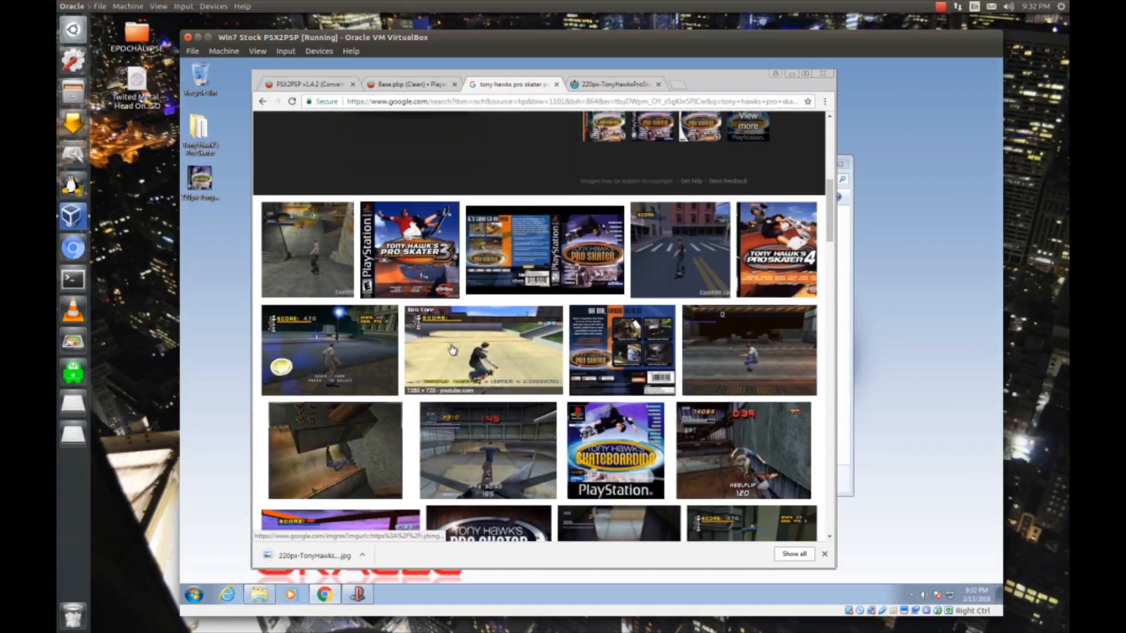
scroll("down", 3)
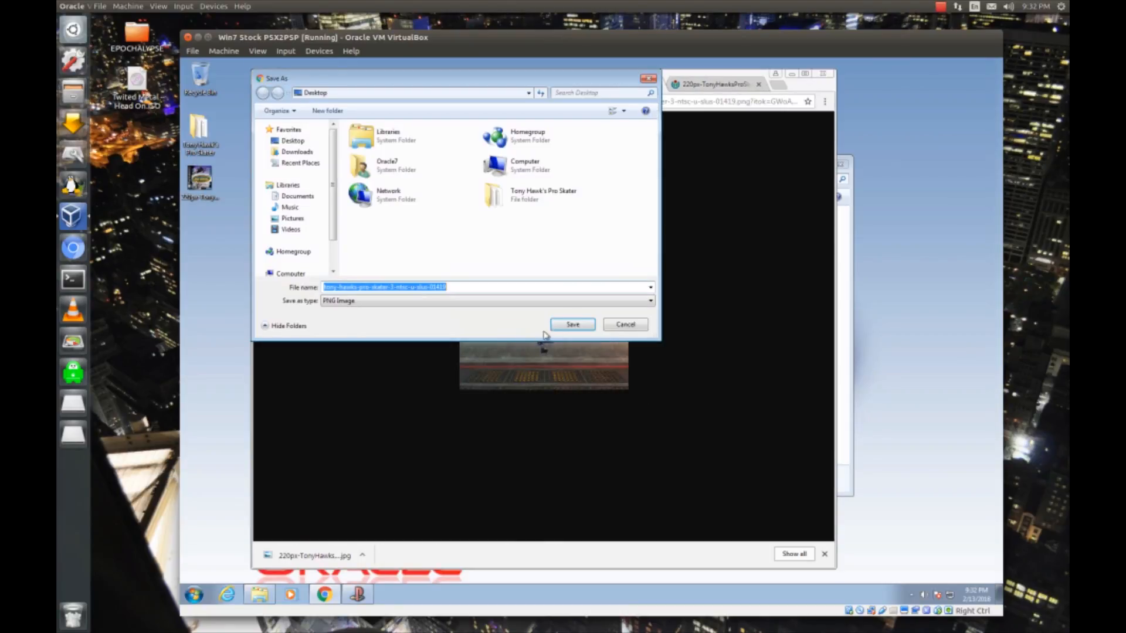
left_click(572, 323)
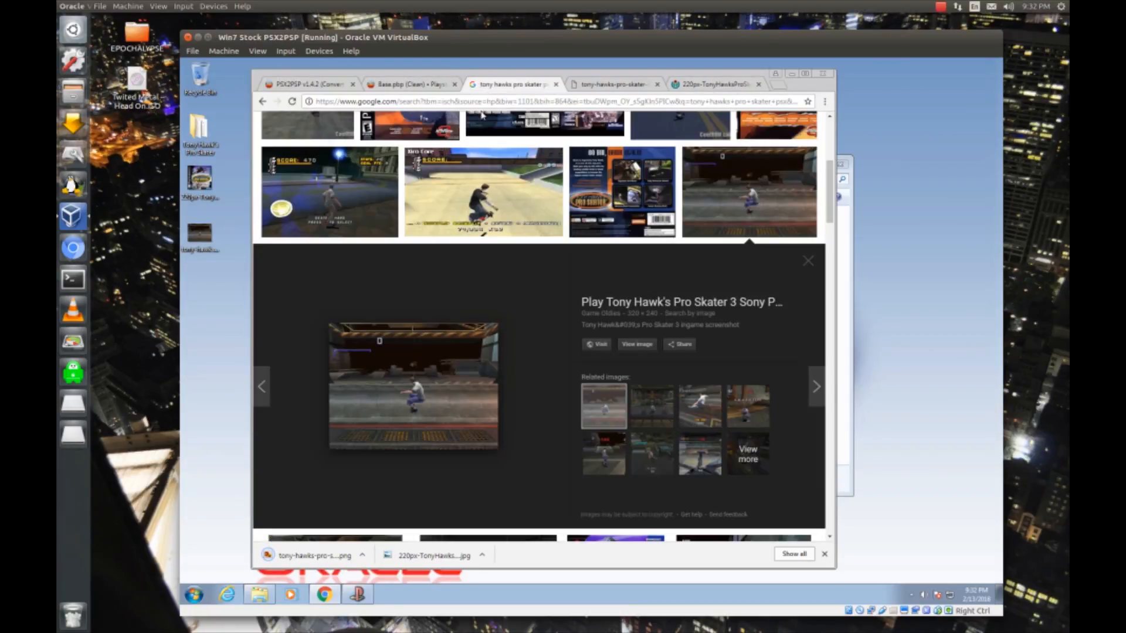
Edit the query to search for Tony Hawk's Pro Skater logos.
left_click(807, 260)
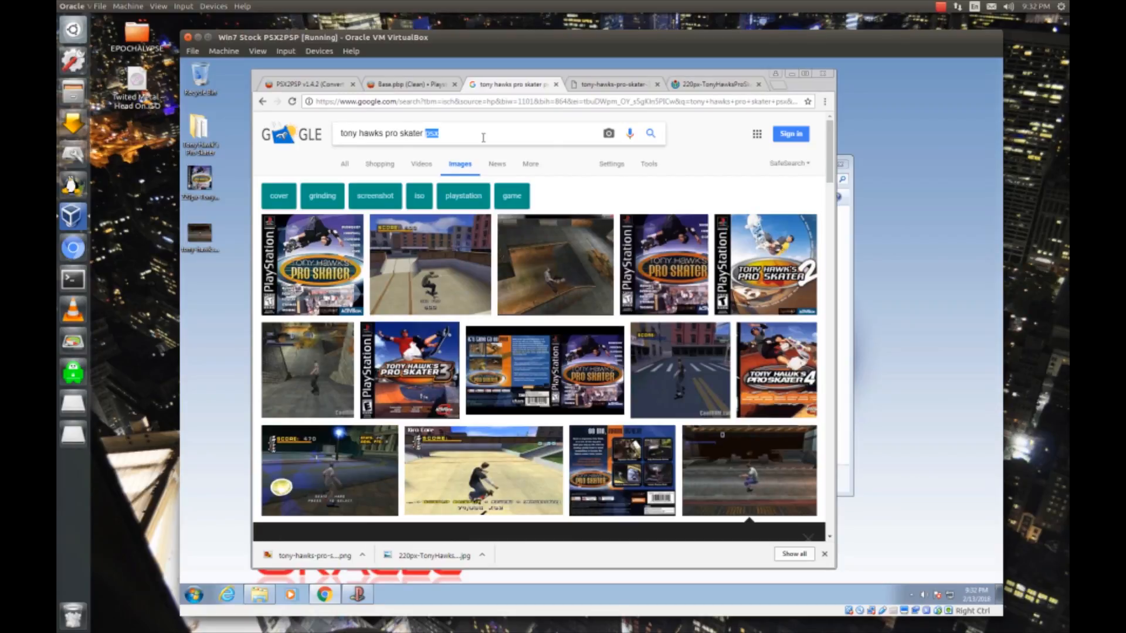
key("Return")
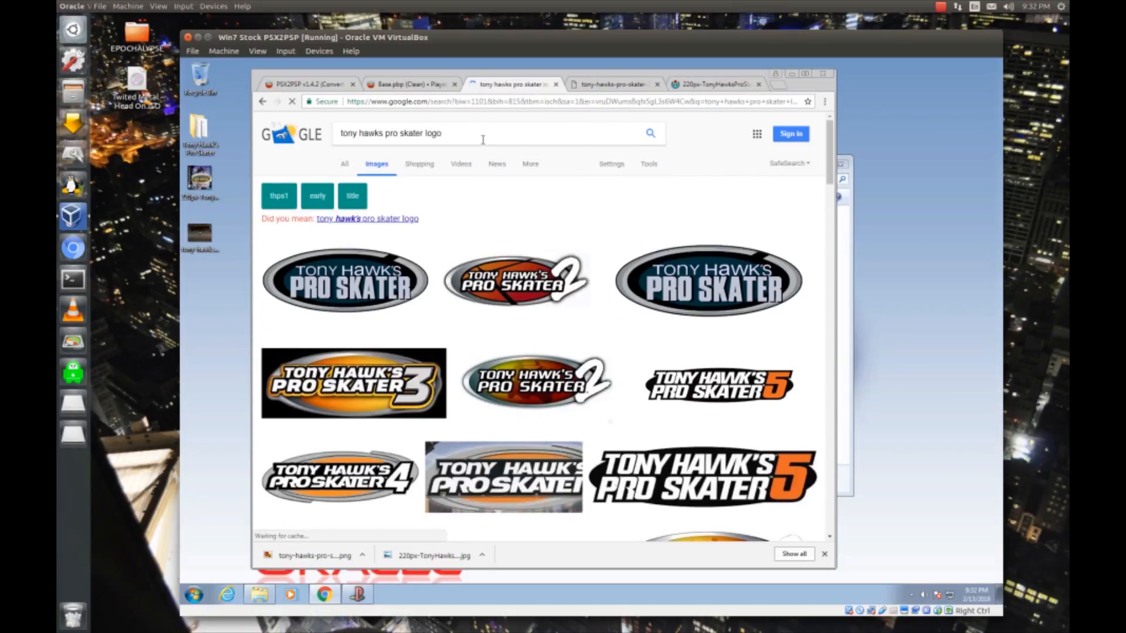
left_click(345, 279)
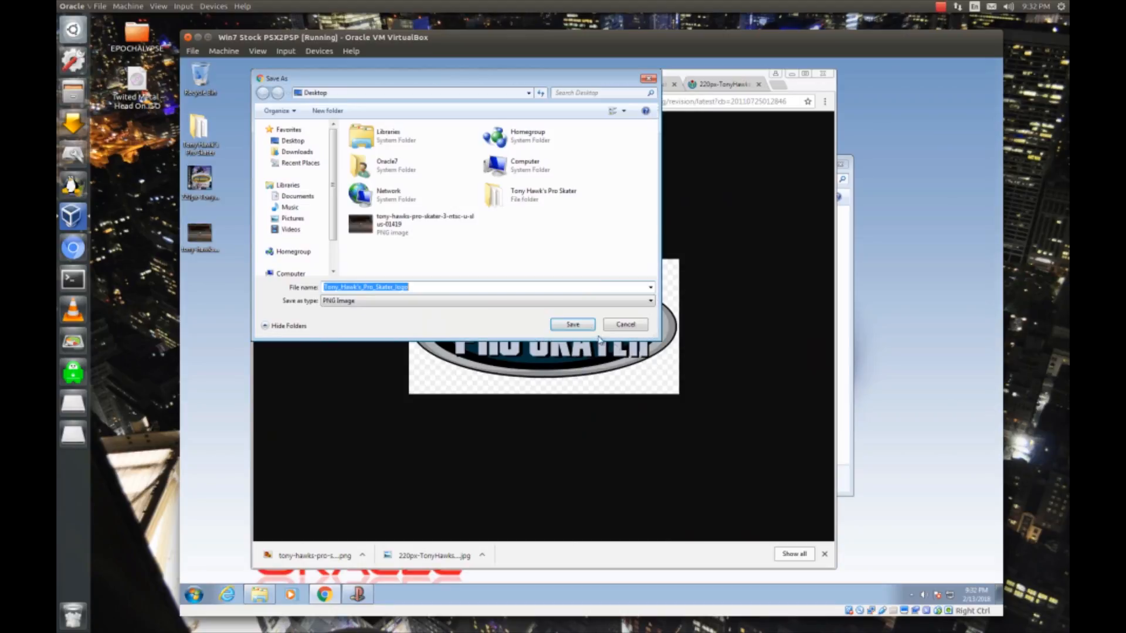
Save the logo and set the 220px cover as icon and screenshot as background.
left_click(573, 324)
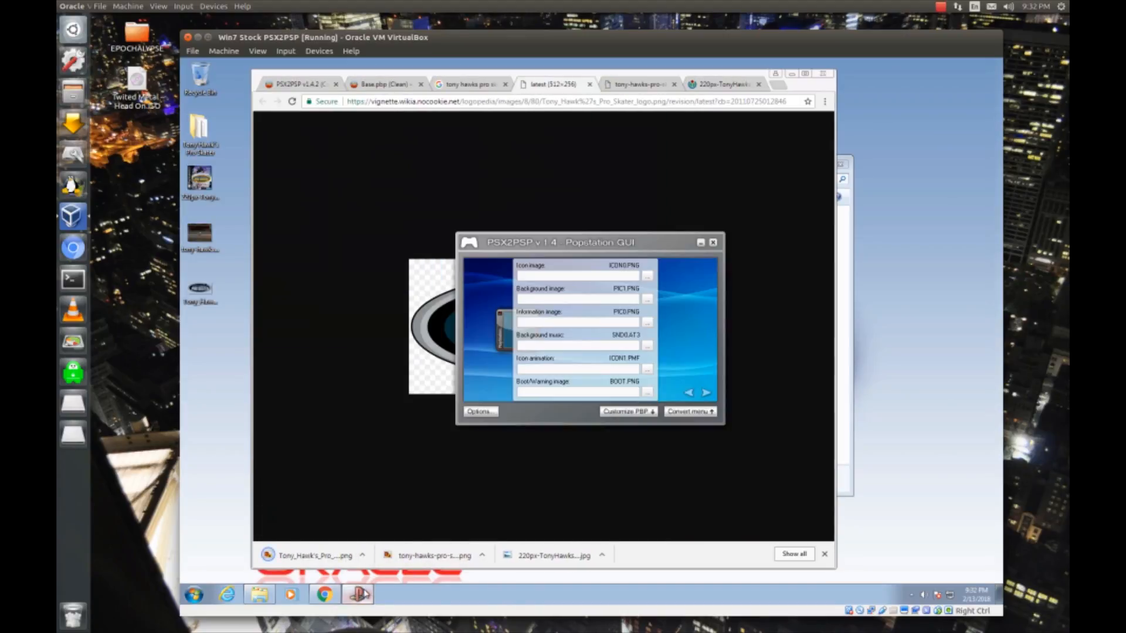
left_click(646, 276)
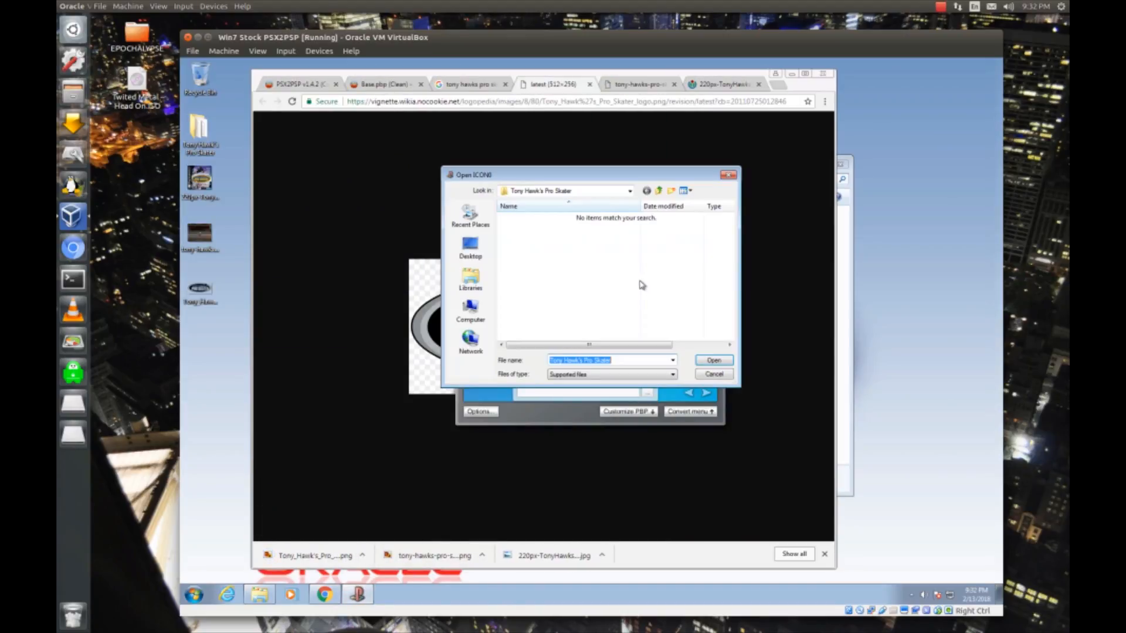
left_click(471, 247)
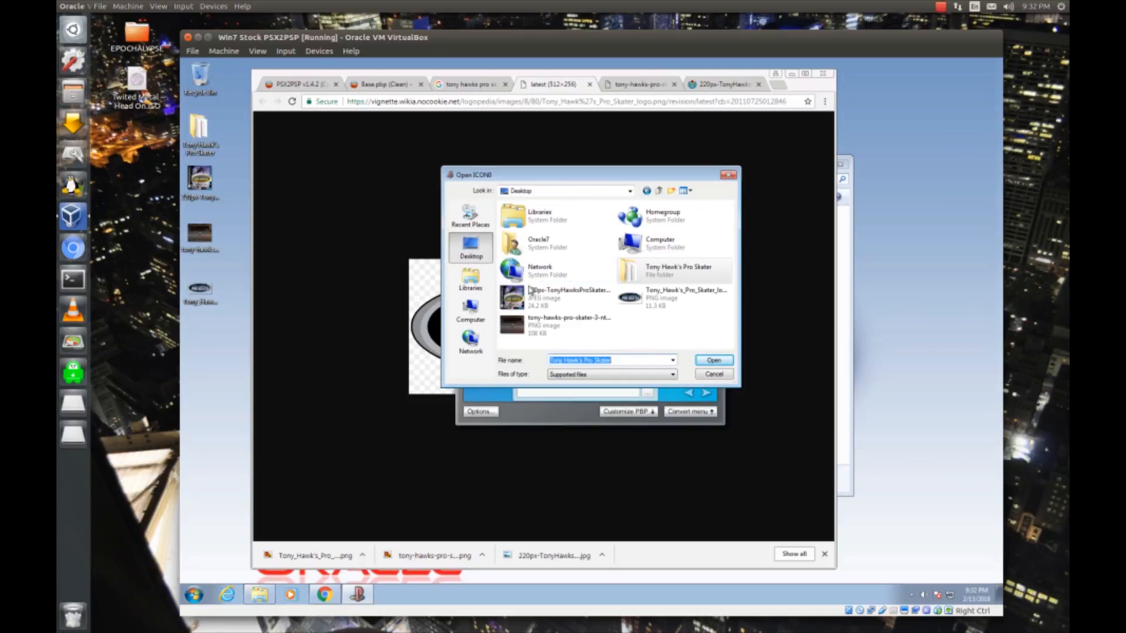
left_click(712, 359)
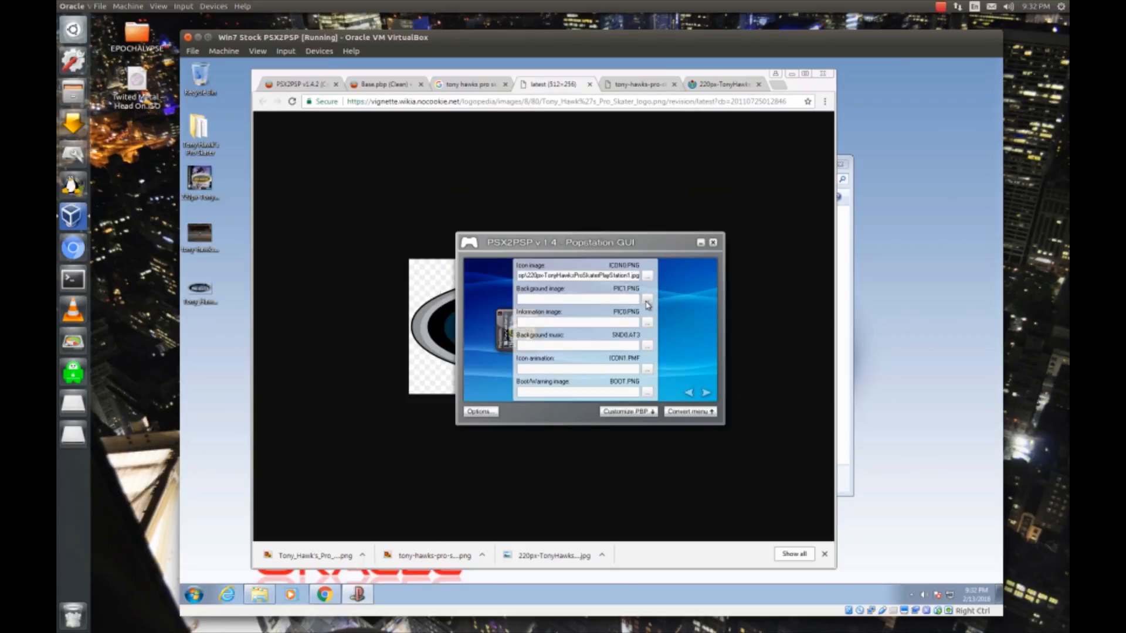
left_click(646, 298)
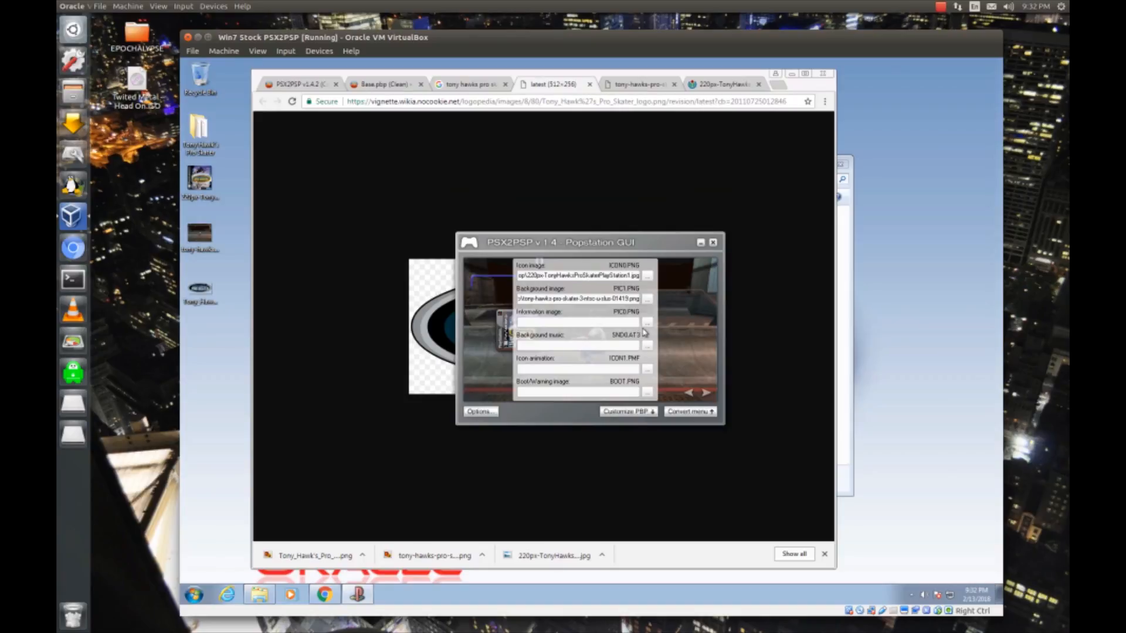
left_click(647, 322)
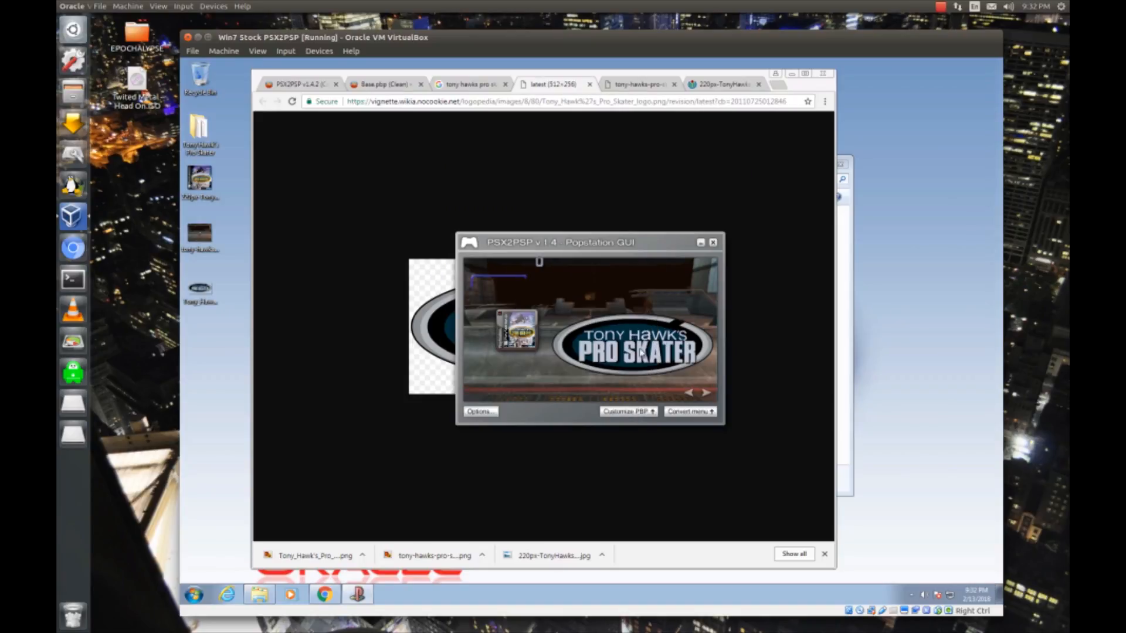
mouse_move(525, 303)
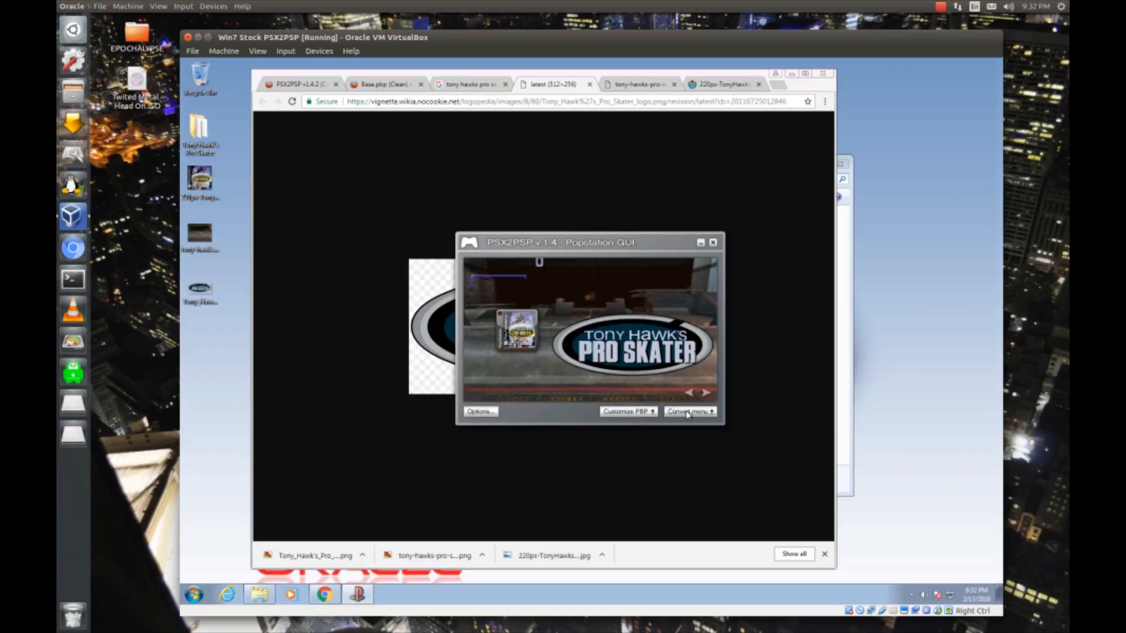
left_click(688, 412)
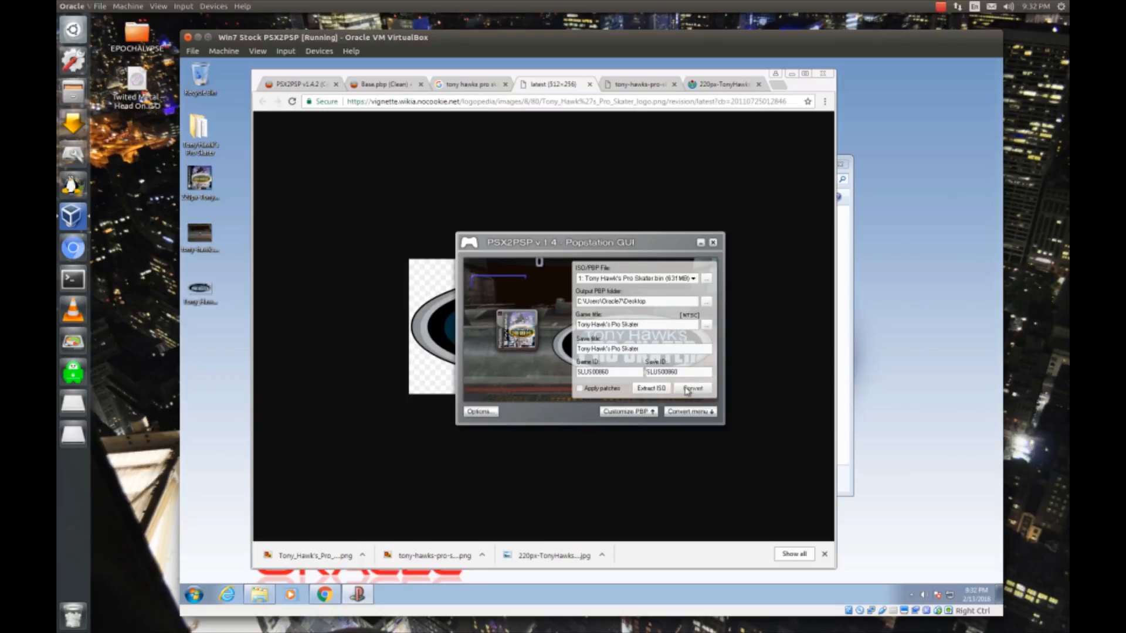
Convert the game to EBOOT.PBP and acknowledge the finished conversion.
left_click(692, 388)
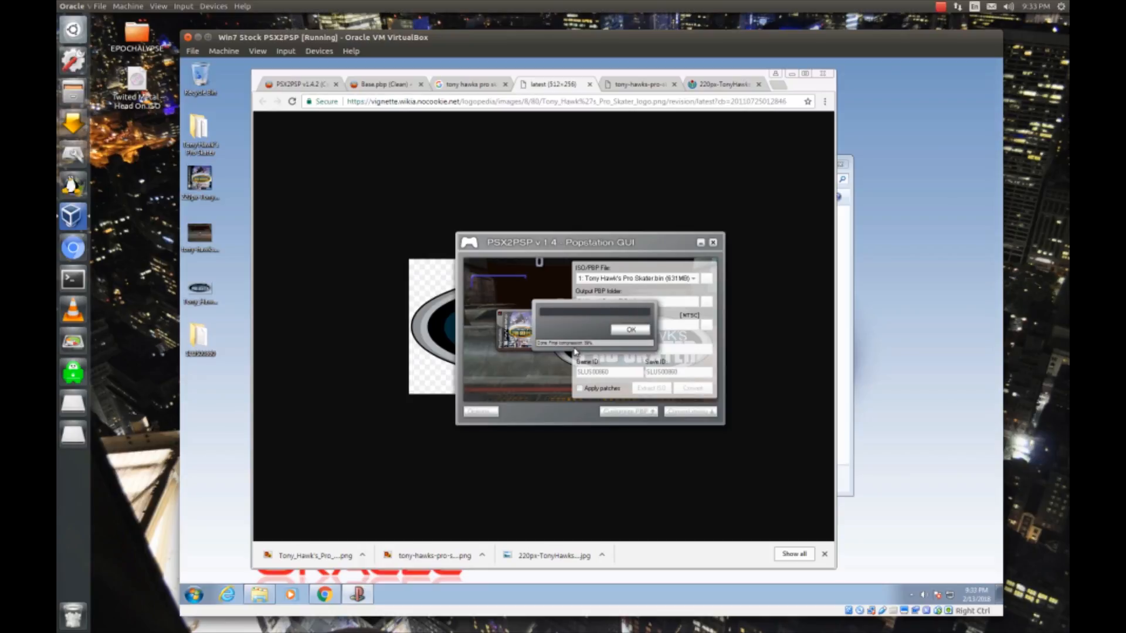
mouse_move(602, 345)
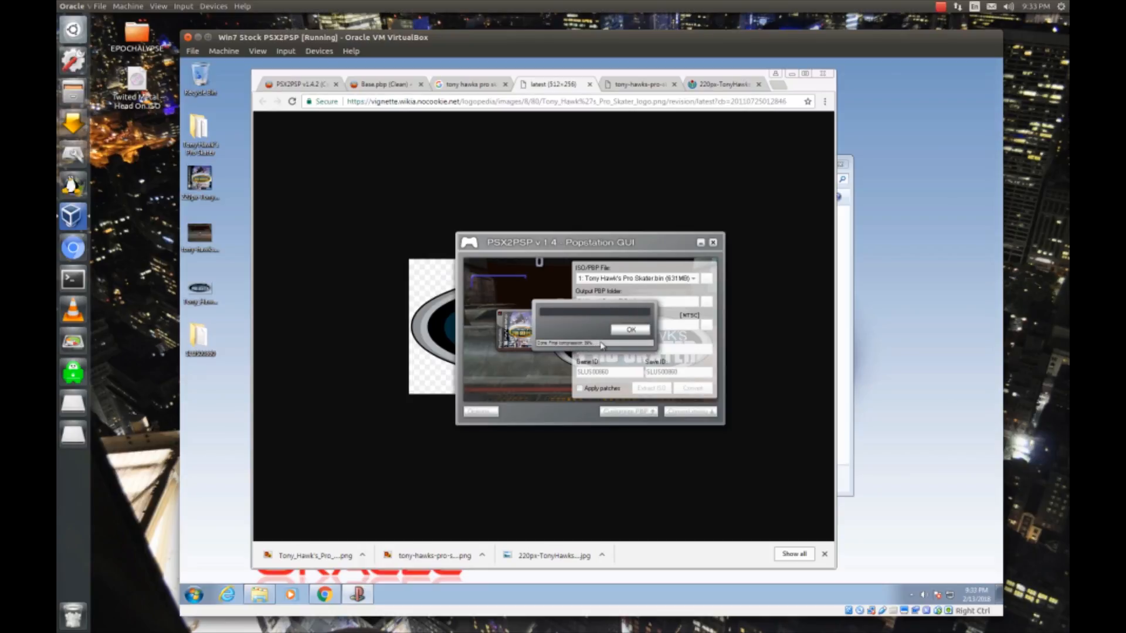
left_click(629, 329)
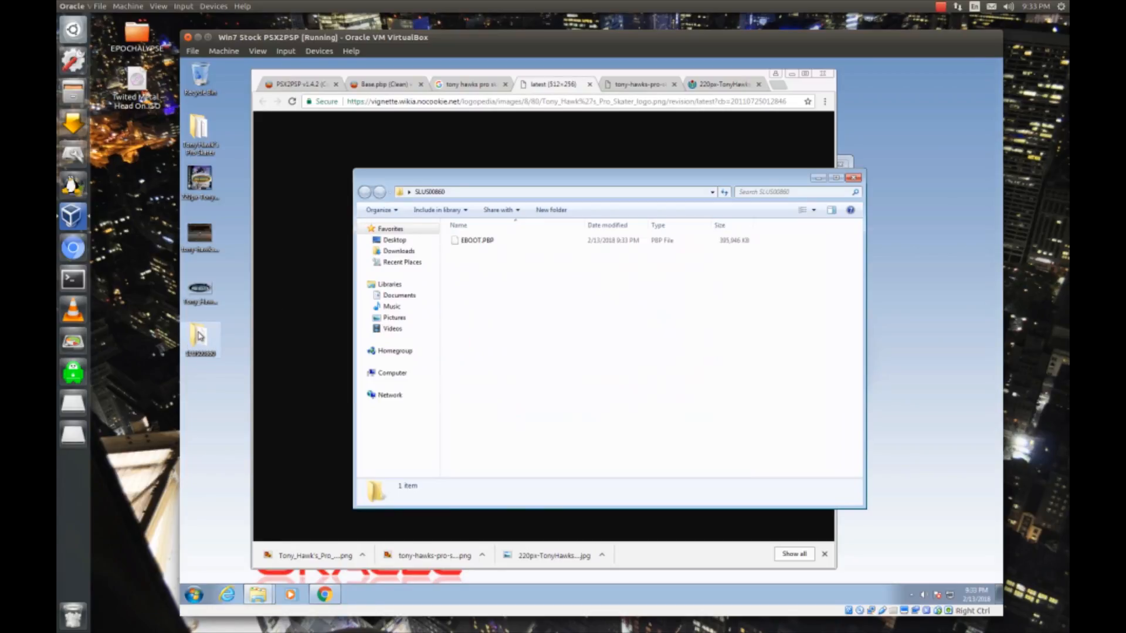
Close the folder holding EBOOT.PBP and the VirtualBox machine window.
left_click(476, 239)
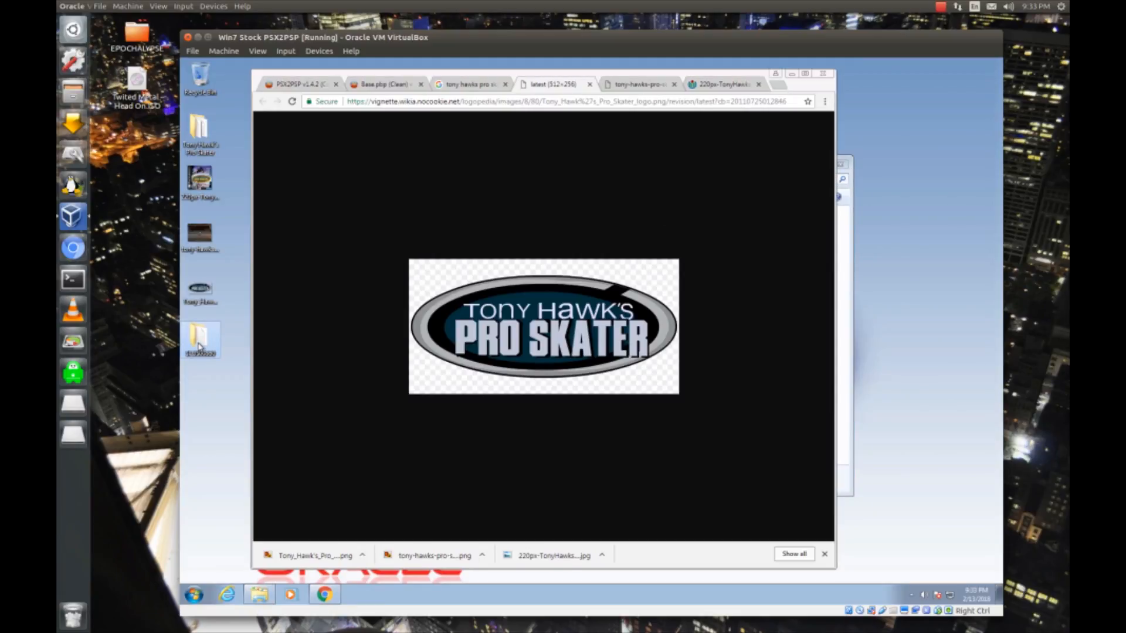
mouse_move(883, 75)
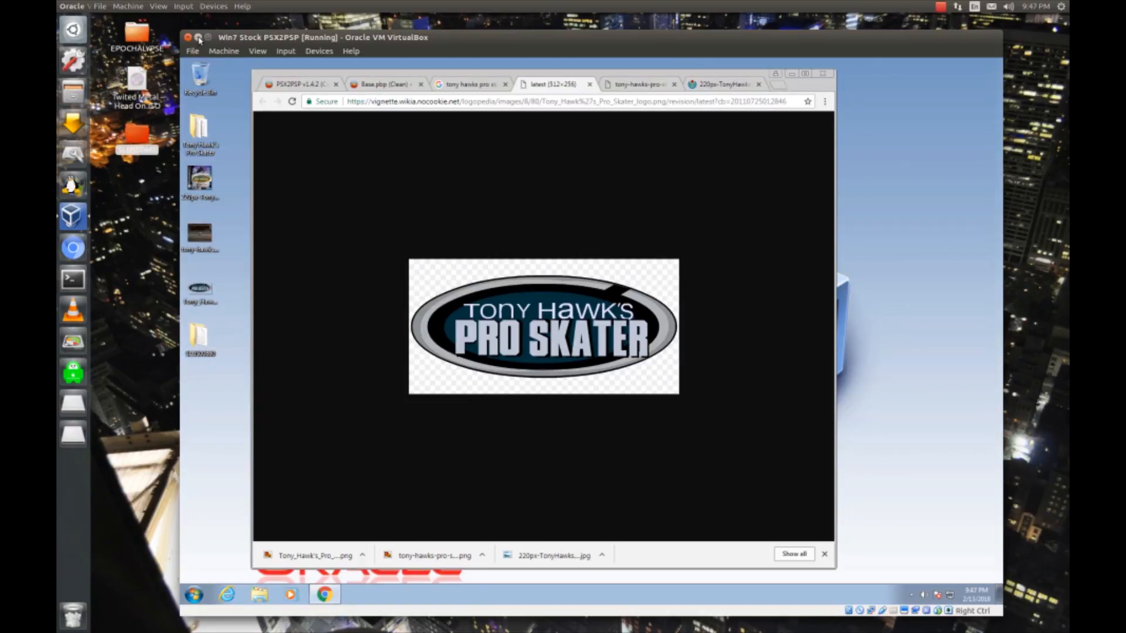
right_click(136, 136)
type("Tony Hawk's Pro Skater")
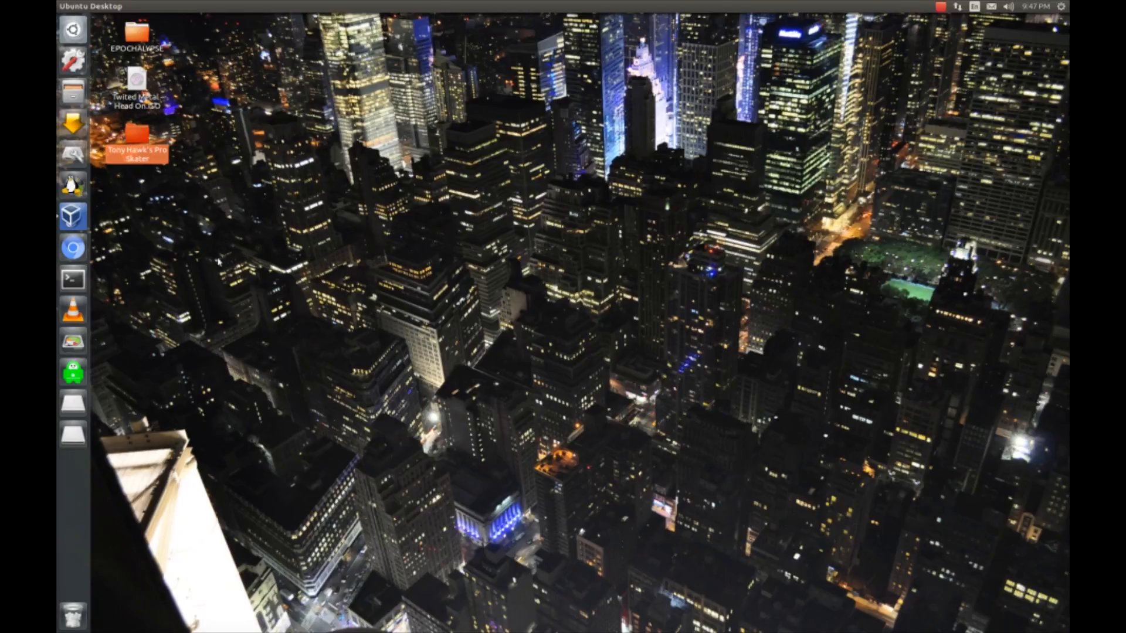
mouse_move(242, 194)
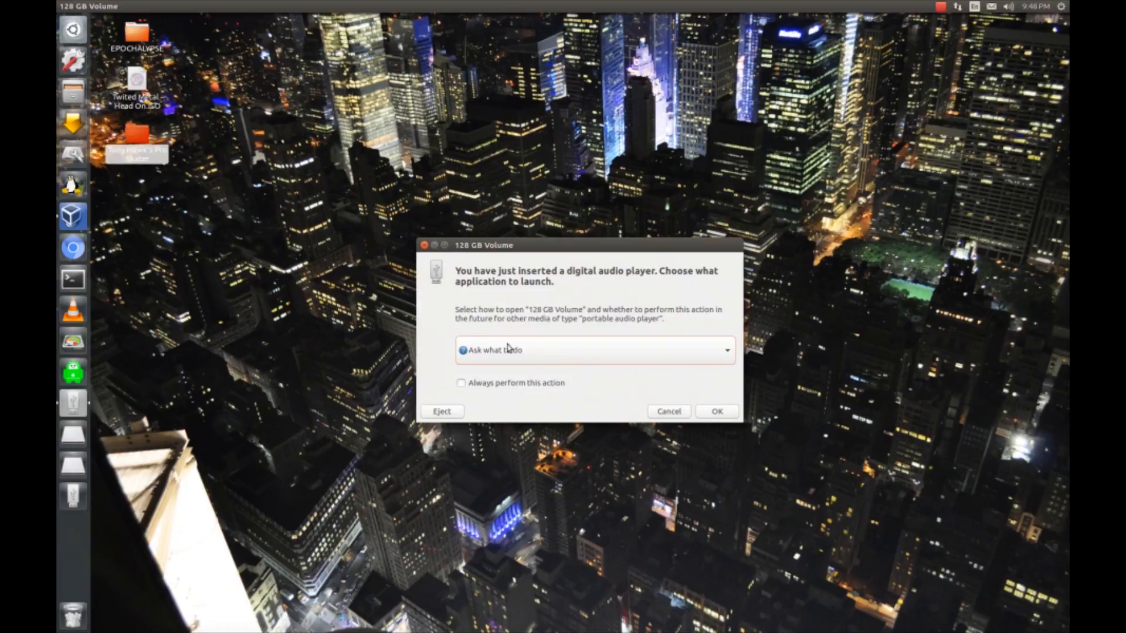
Accept the 128 GB Volume prompt to open the memory card in Files.
left_click(667, 411)
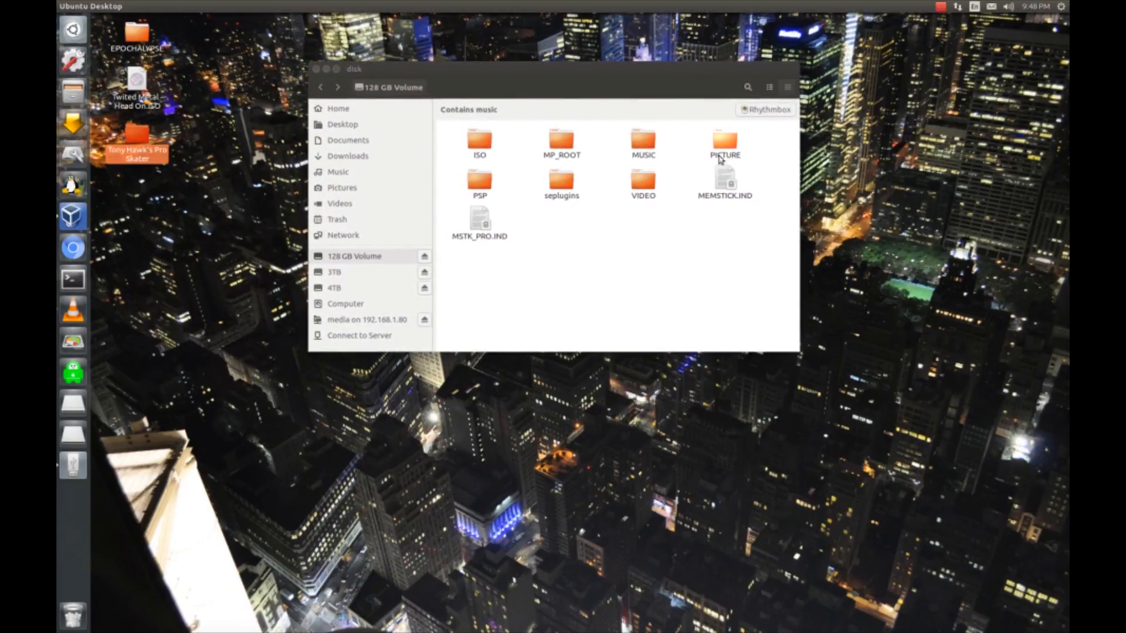
Paste Tony Hawk's Pro Skater into PSP/GAME and delete the other seven folders.
double_click(479, 183)
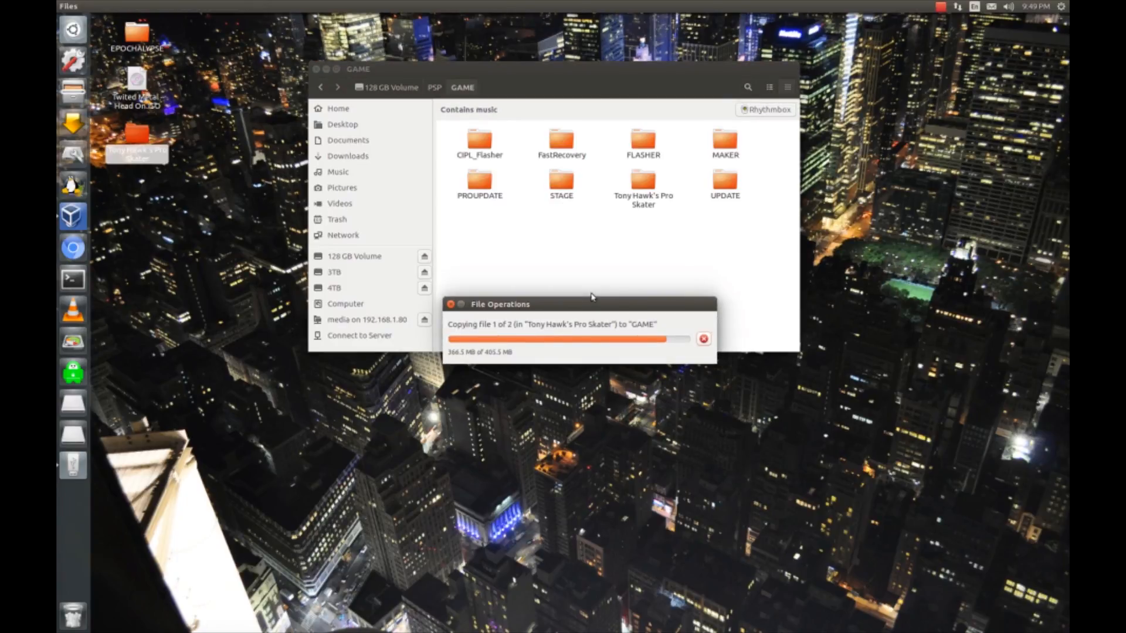
left_click(643, 180)
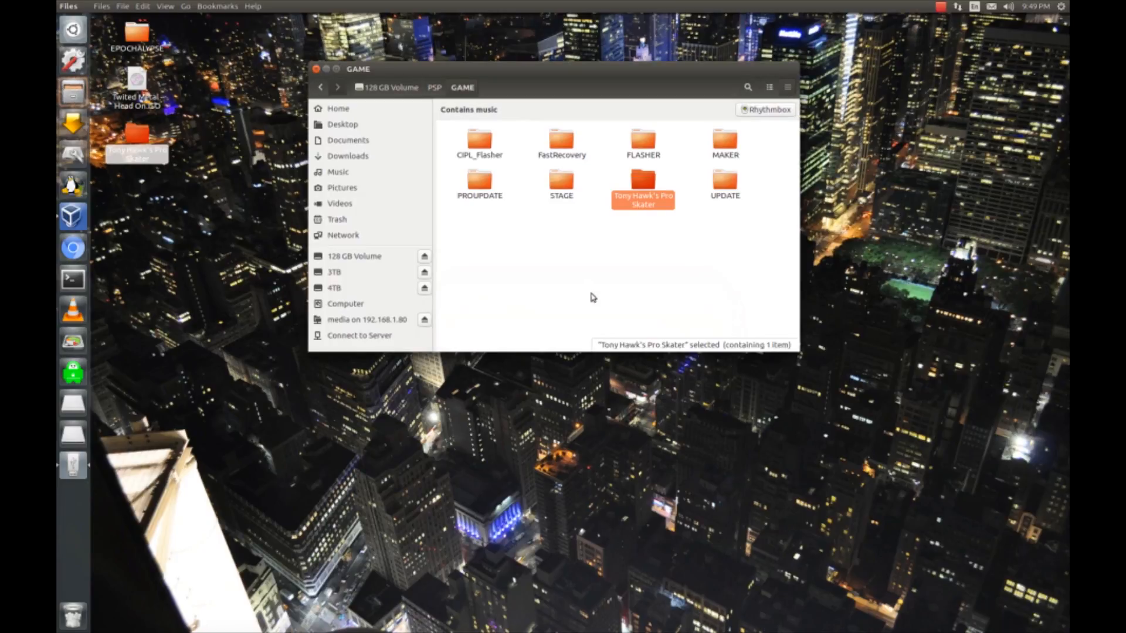
left_click(725, 144)
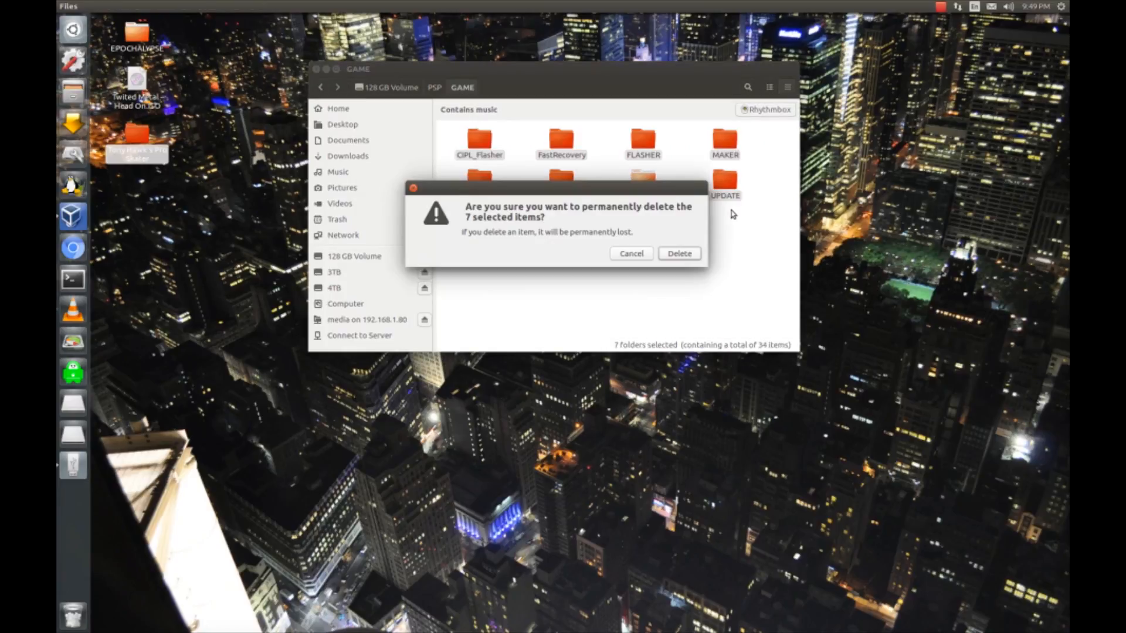
Confirm permanent deletion of the seven other game folders.
left_click(677, 253)
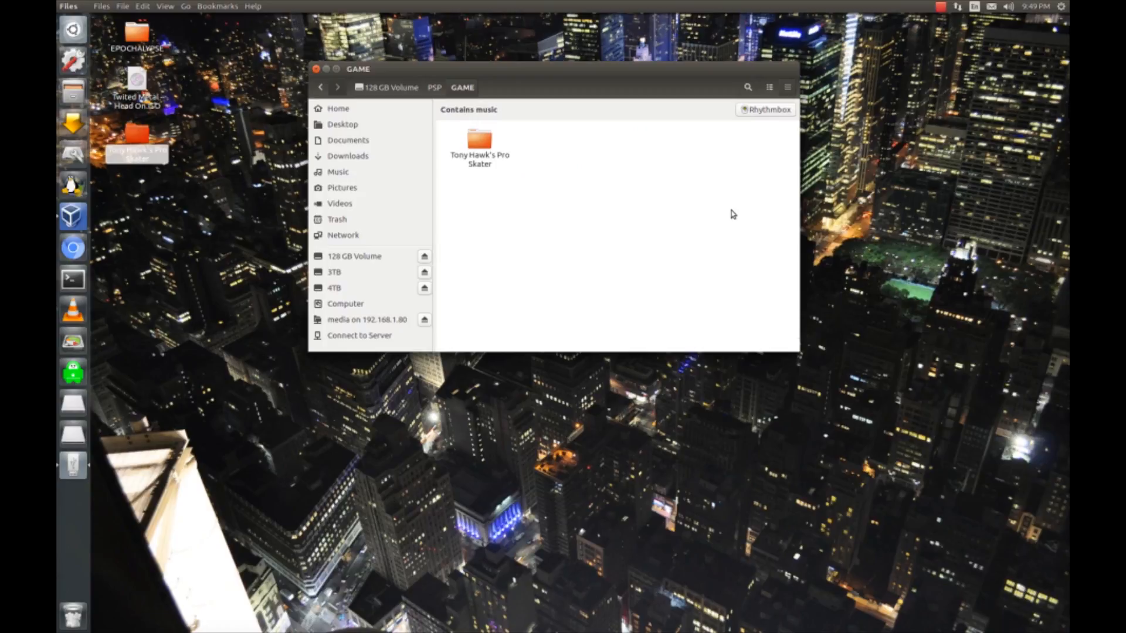
mouse_move(684, 218)
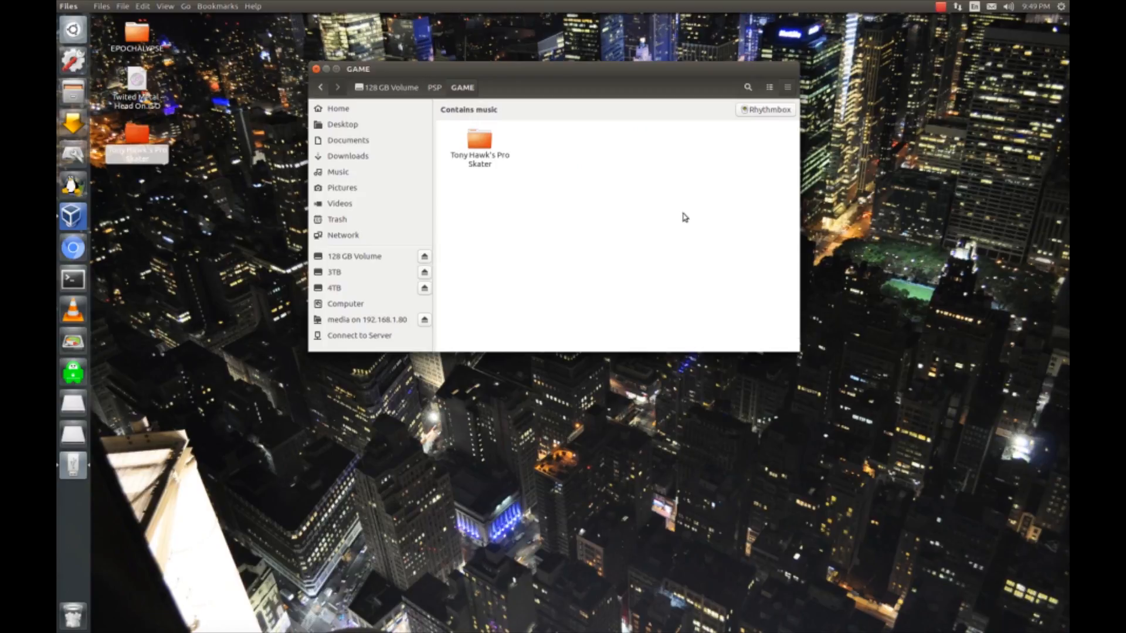
mouse_move(567, 227)
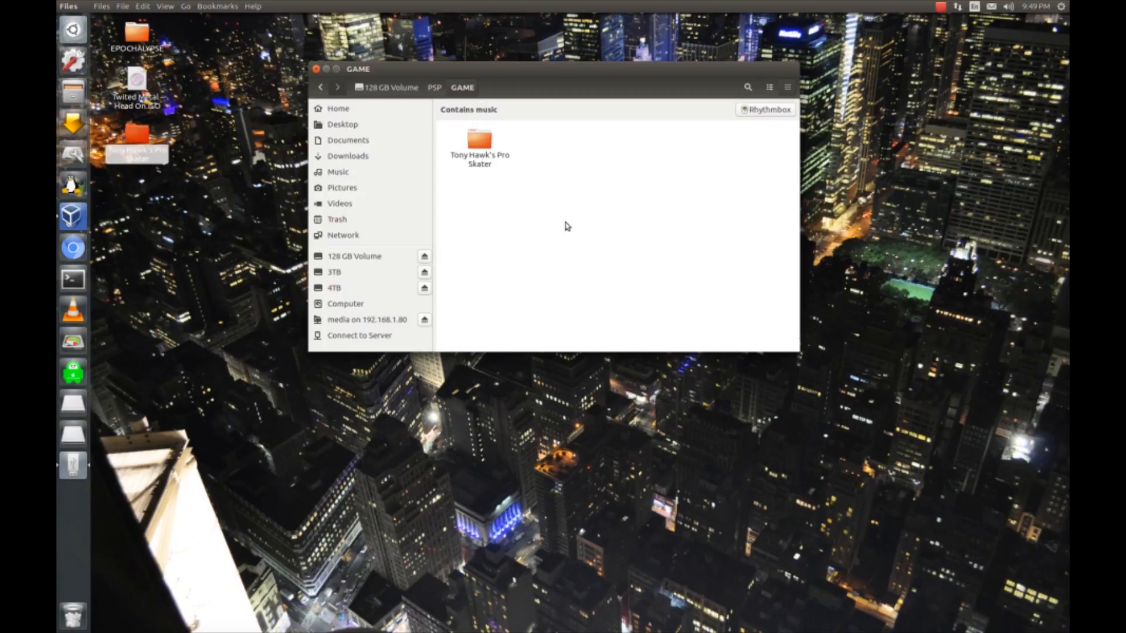
mouse_move(425, 257)
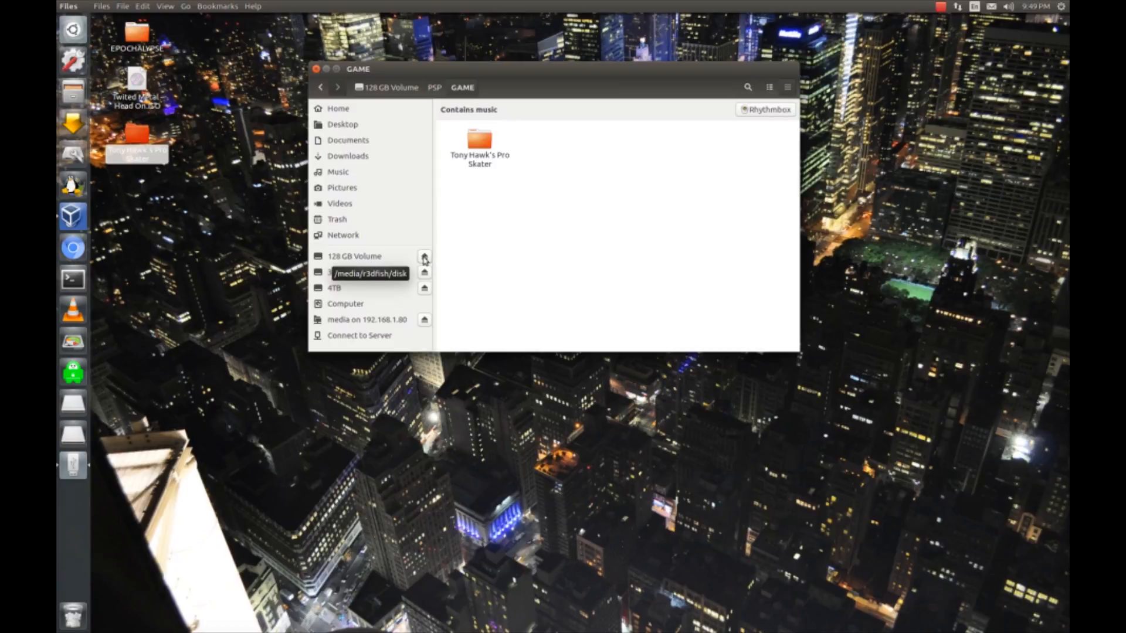